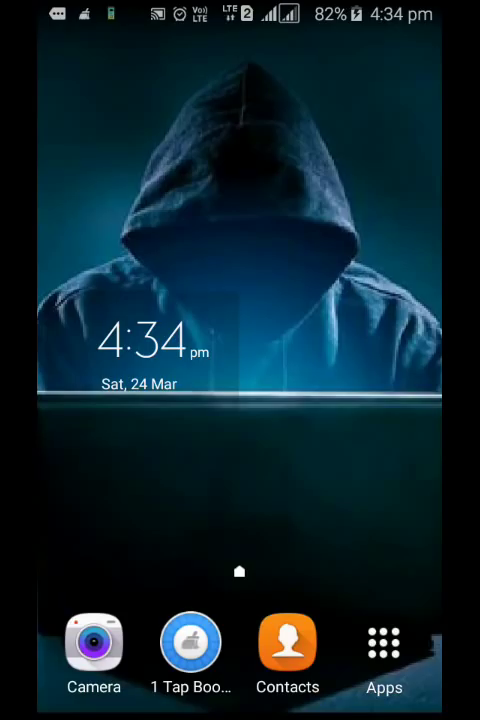
Step: Launch Sketchware from the Android app drawer to reach its project list
click(384, 643)
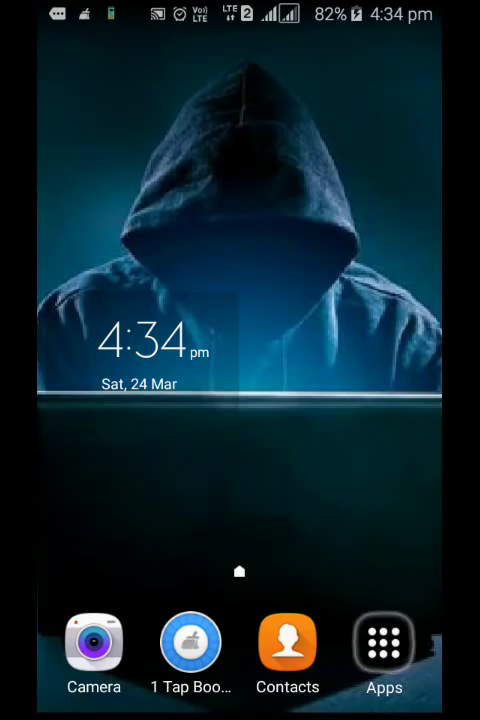
click(384, 645)
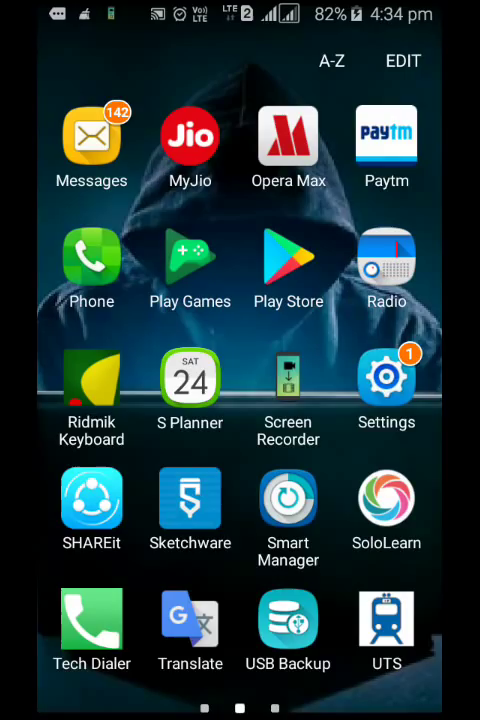
click(190, 498)
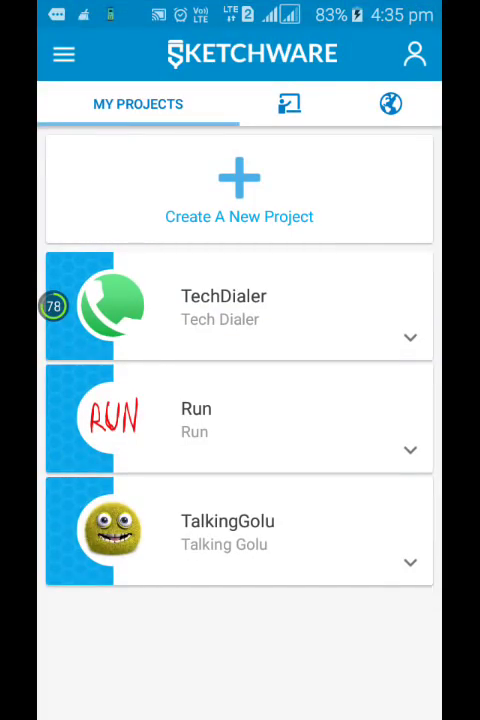
Step: Start a new project and enter the application name Tech Talks Dialer
click(238, 187)
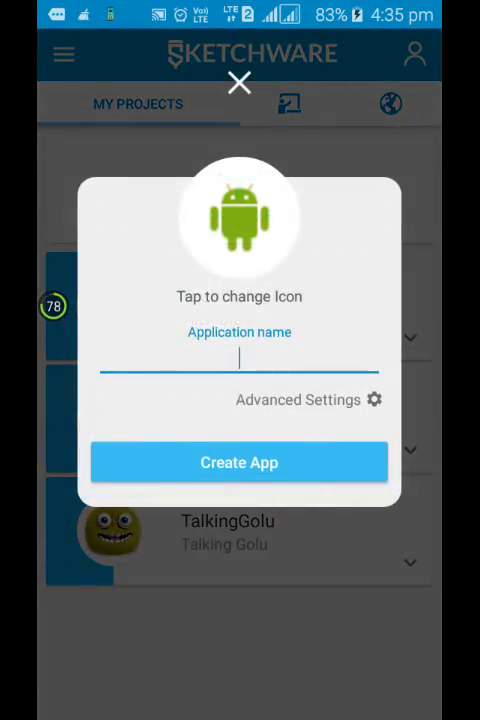
click(239, 357)
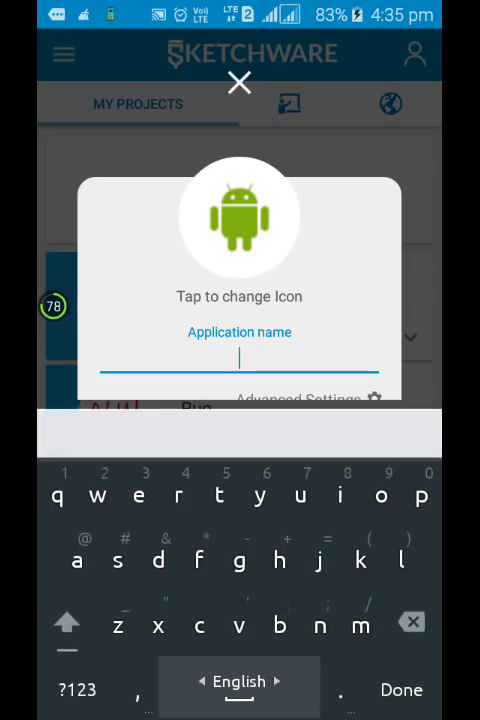
click(67, 622)
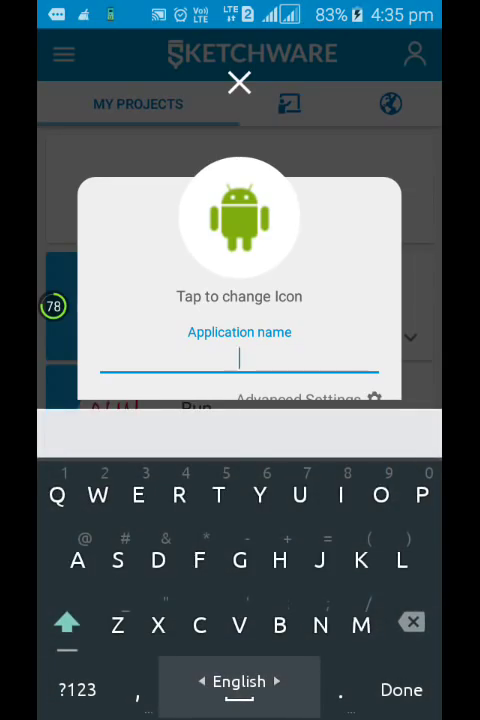
text(Tech)
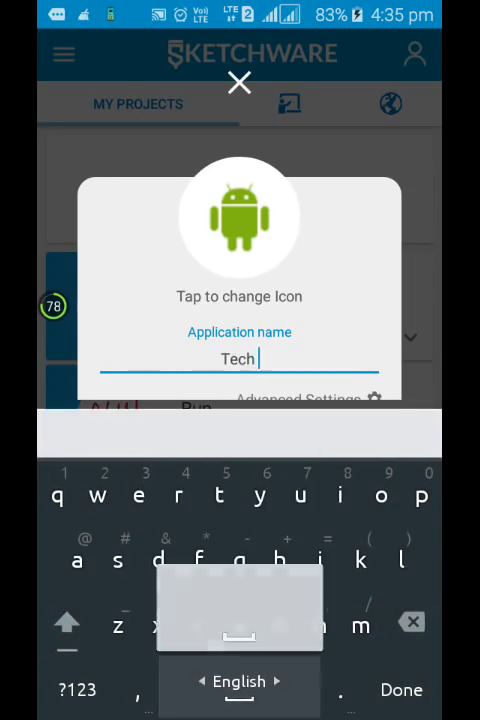
text(Talk)
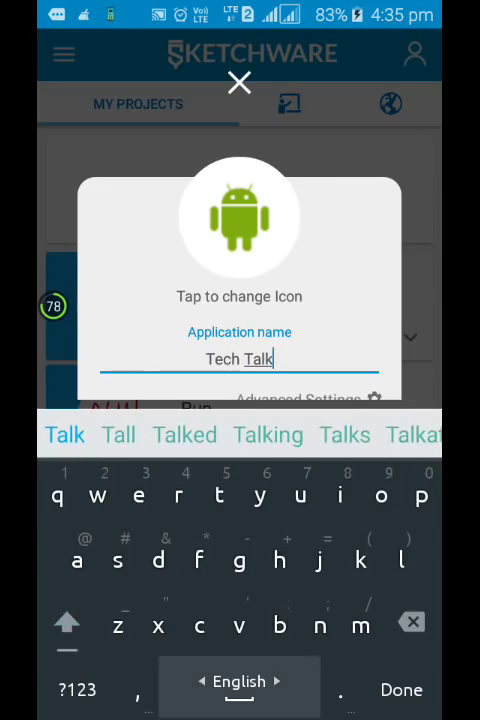
text(s D)
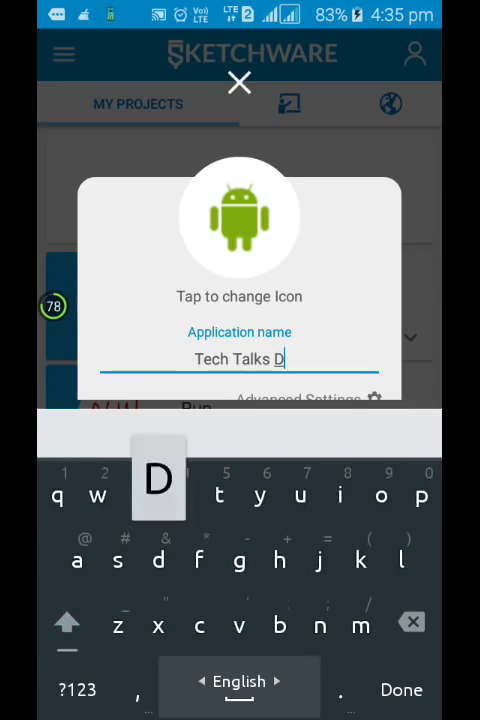
text(ia)
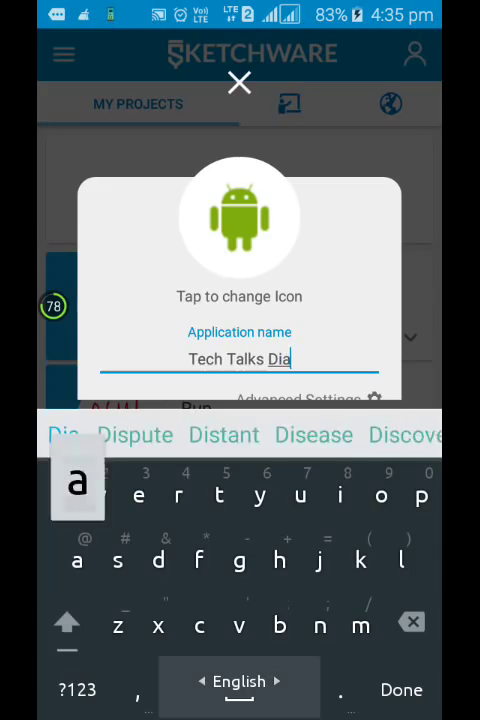
Step: Under Advanced Settings, enter package tech.talks.dialer and project name TechTalksDialer
click(72, 435)
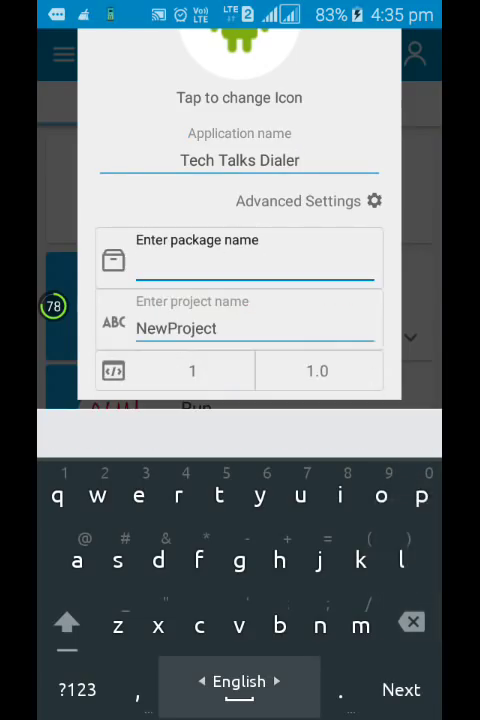
text(t)
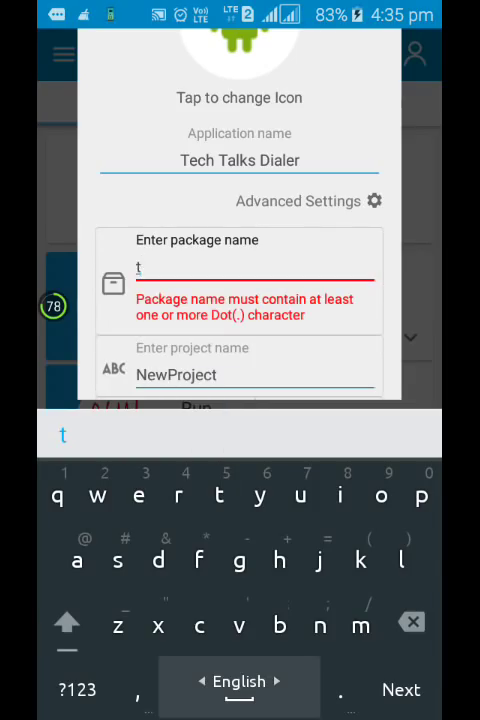
text(ech.ta)
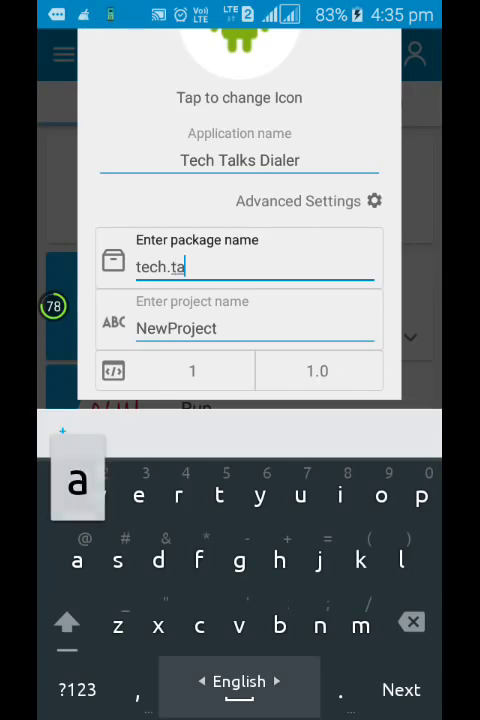
text(l)
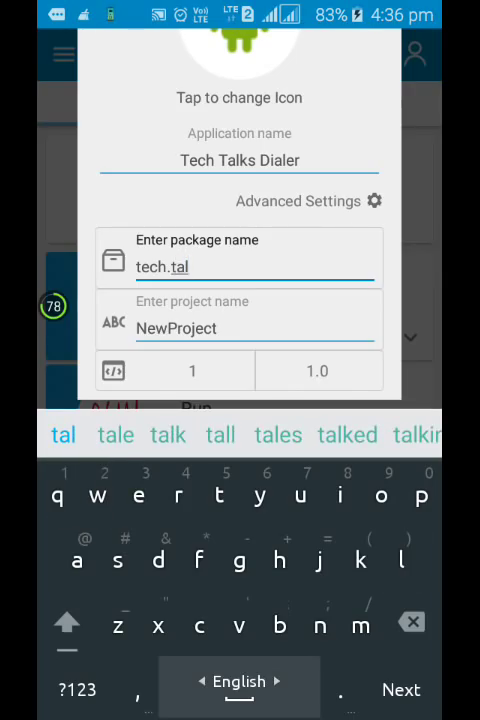
text(ll)
click(239, 320)
text(TechTalksDialer)
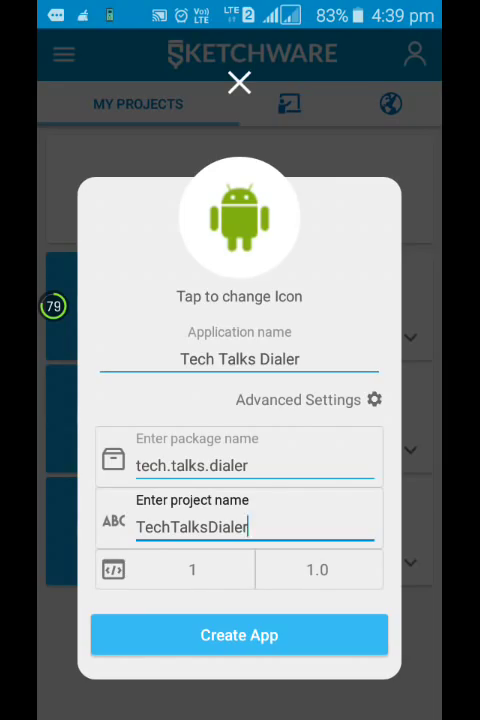
click(255, 520)
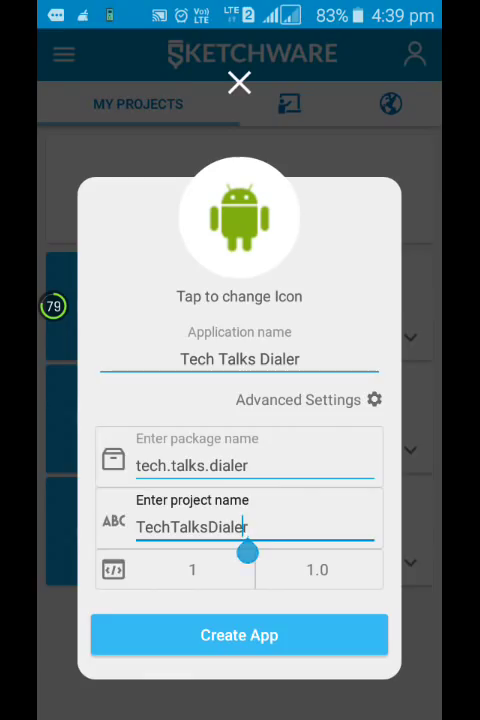
click(256, 527)
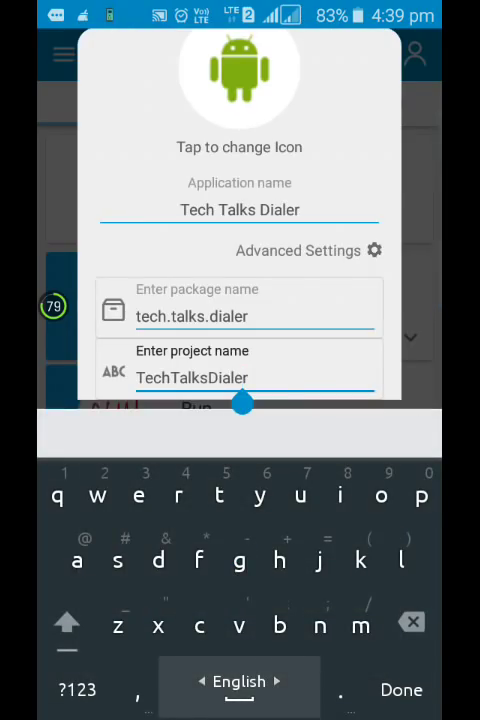
scroll(up, 3)
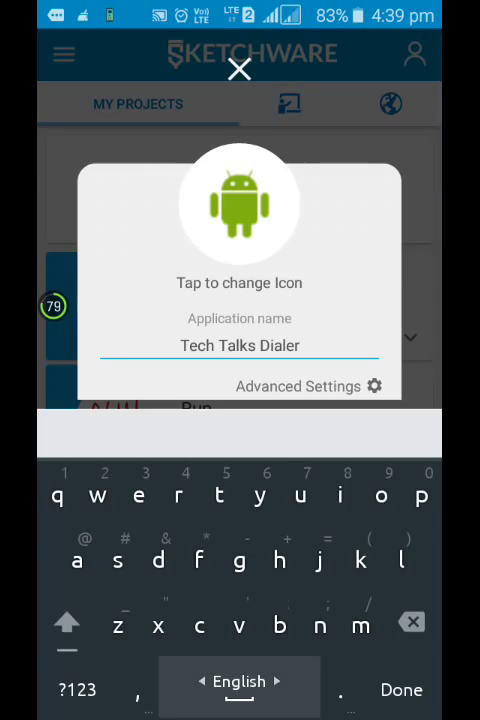
Step: Change the app icon to the green phone image and create the TechTalksDialer app
click(239, 204)
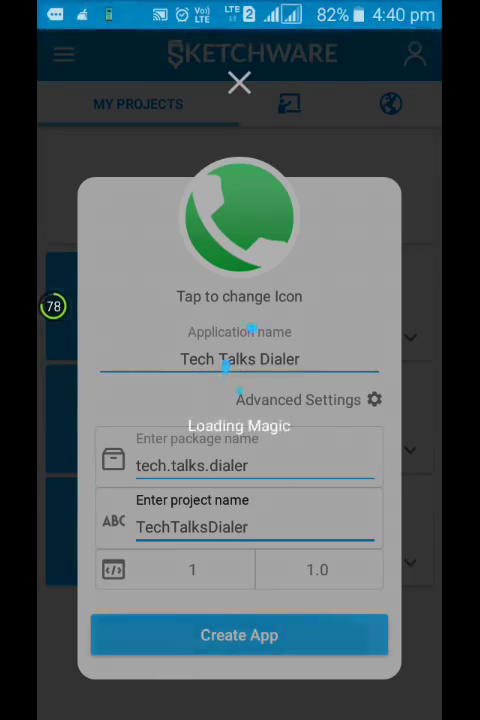
click(239, 635)
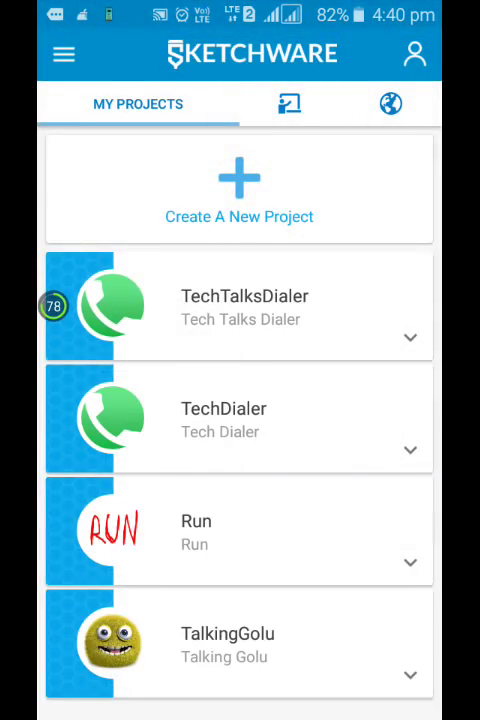
Step: Open TechTalksDialer and drop an EditText (edittext1) at the top of main.xml
click(239, 305)
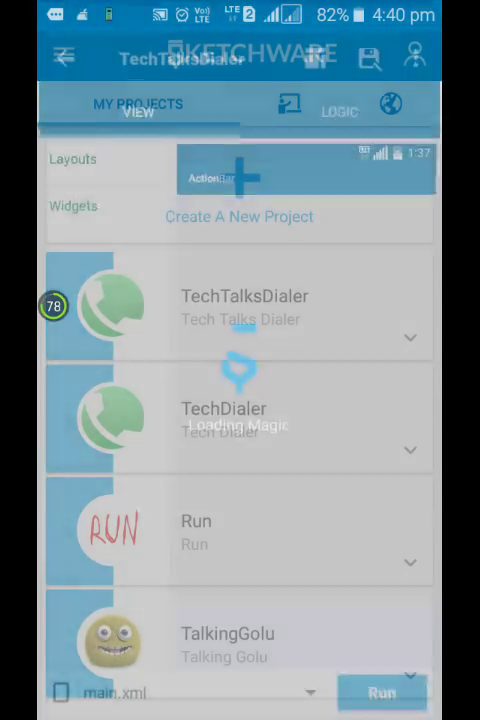
click(240, 305)
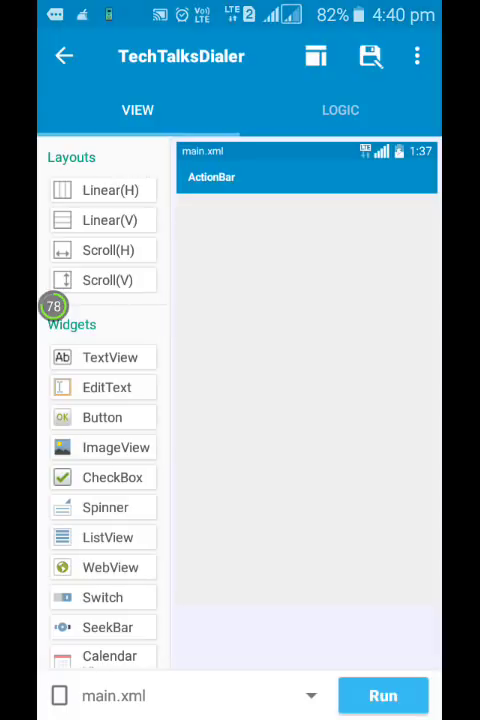
click(106, 387)
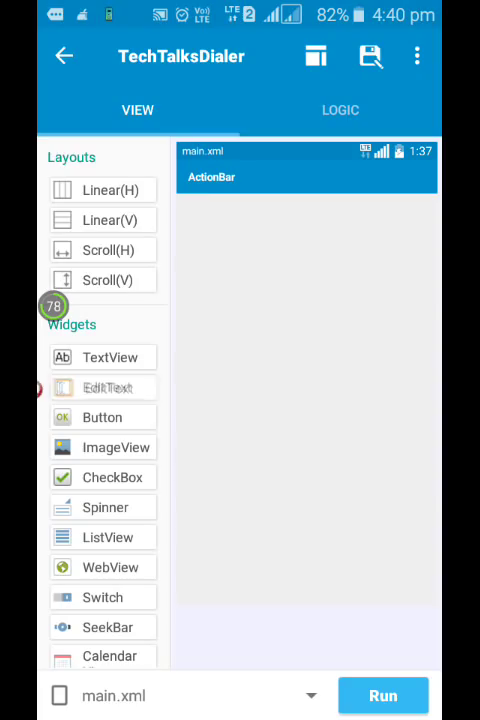
drag(105, 387, 199, 206)
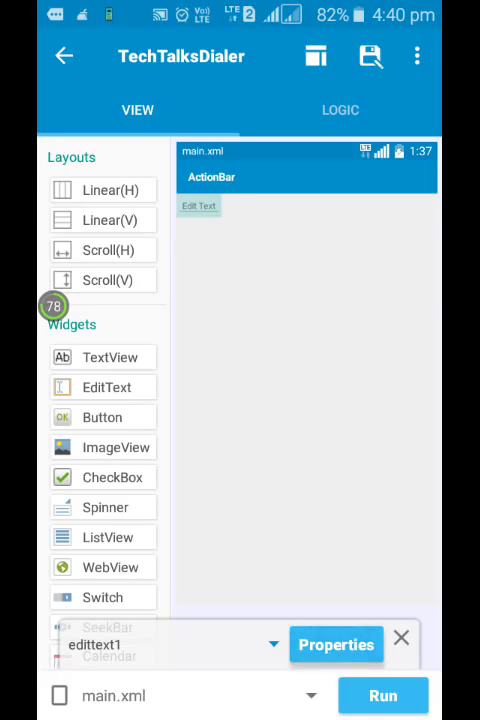
click(336, 644)
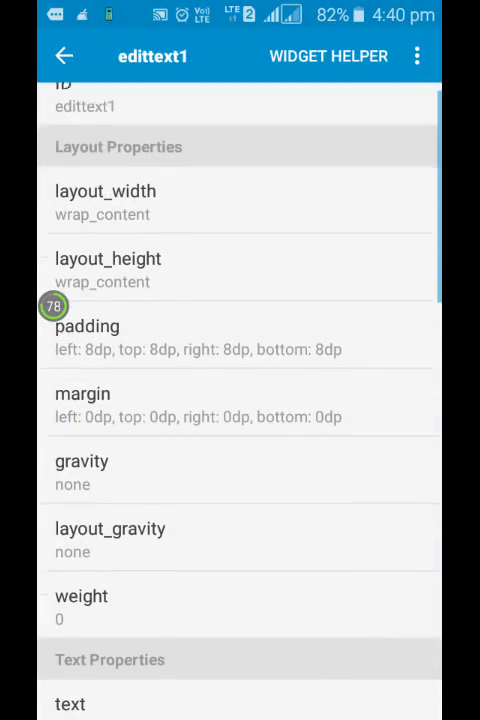
click(105, 191)
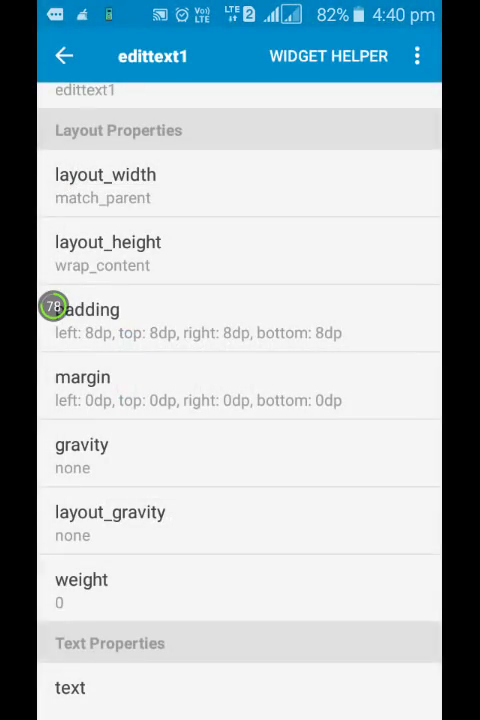
click(108, 241)
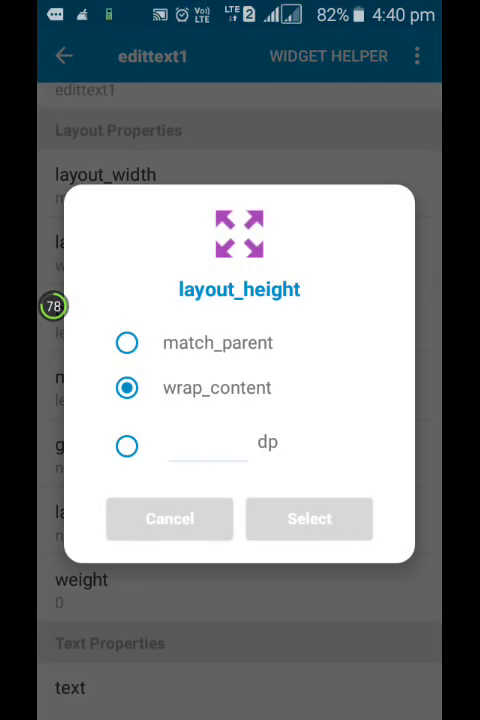
click(309, 519)
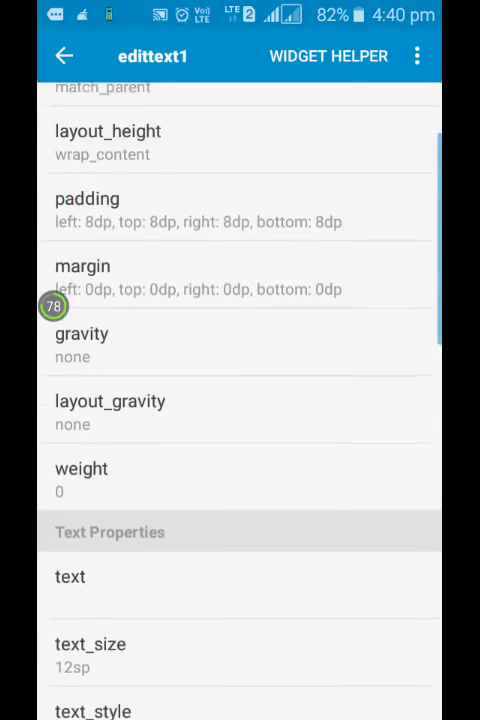
click(90, 644)
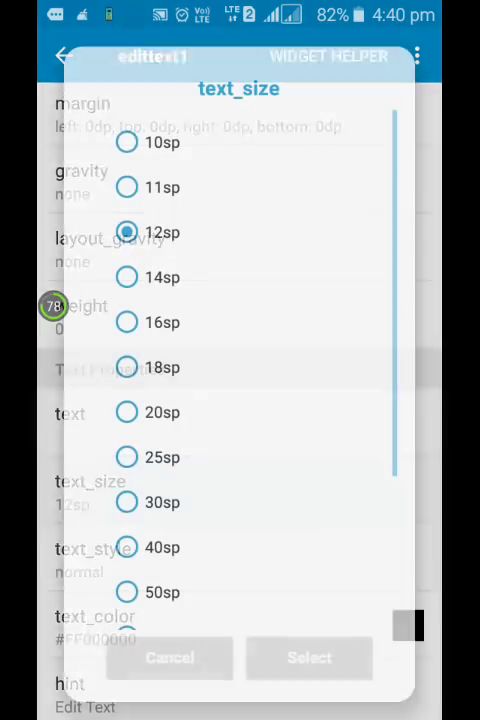
click(127, 367)
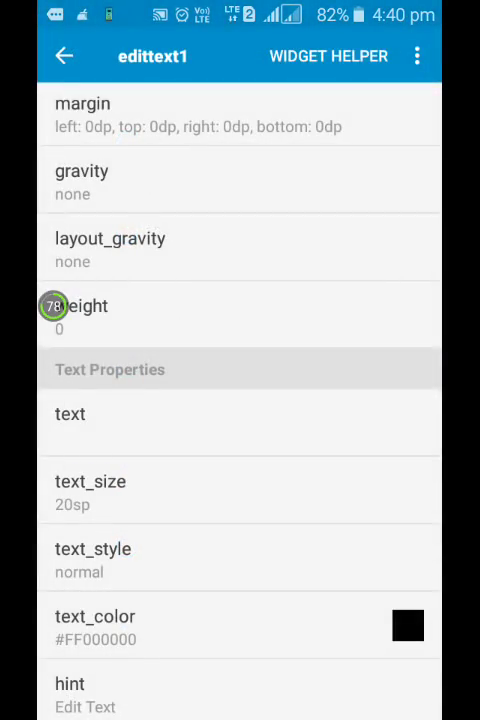
scroll(down, 3)
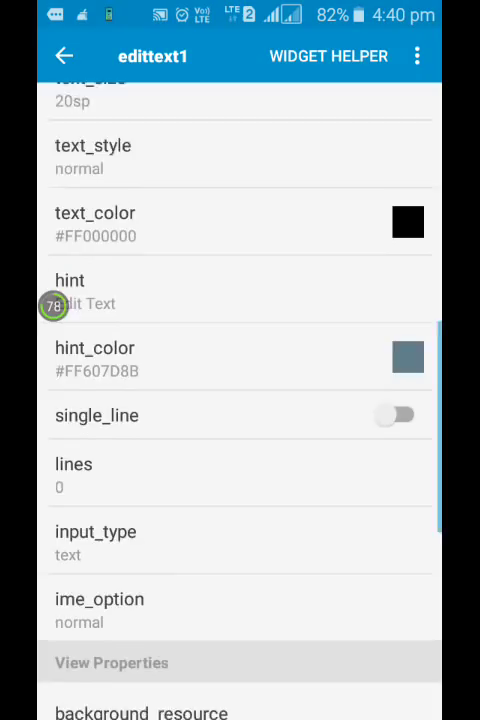
scroll(down, 3)
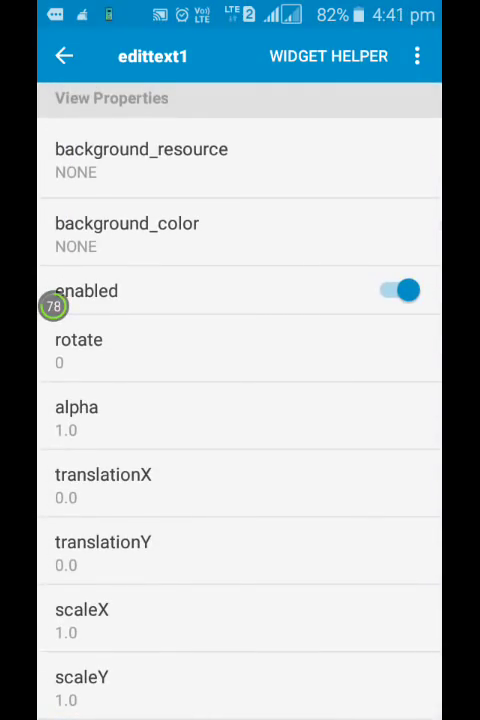
Step: Clear edittext1's hint value in its properties and save it
click(64, 56)
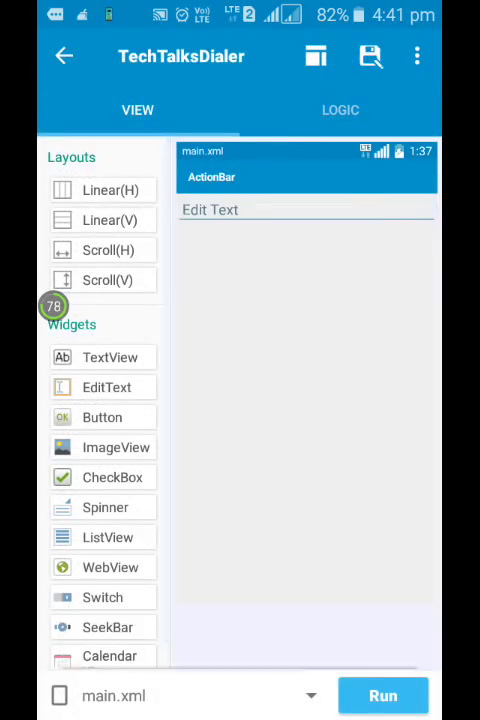
click(305, 209)
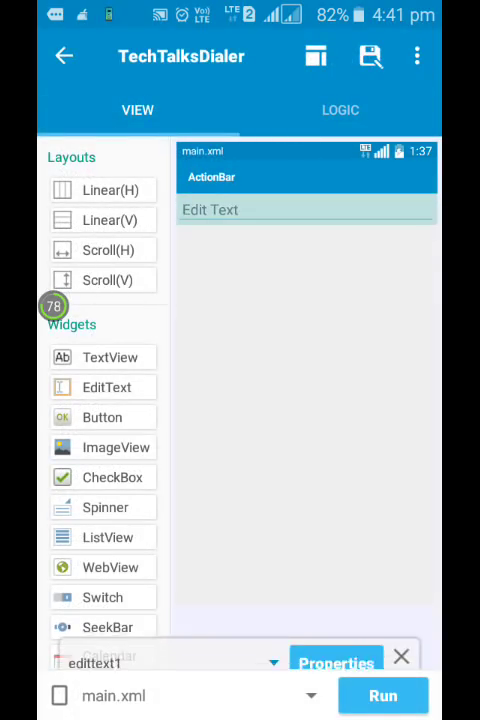
click(336, 663)
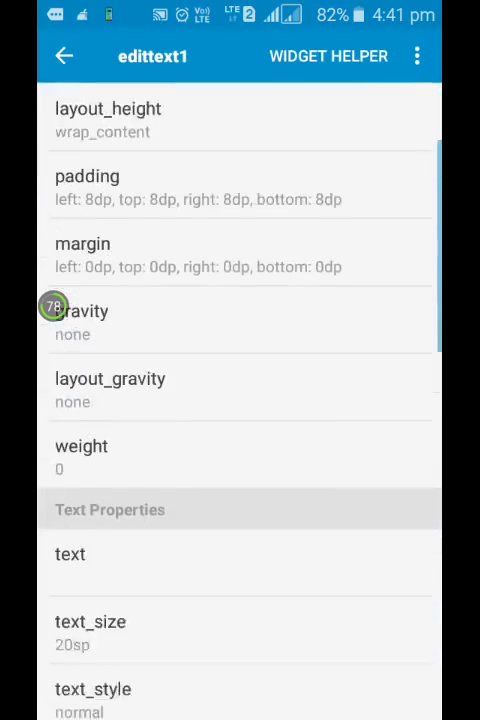
scroll(down, 3)
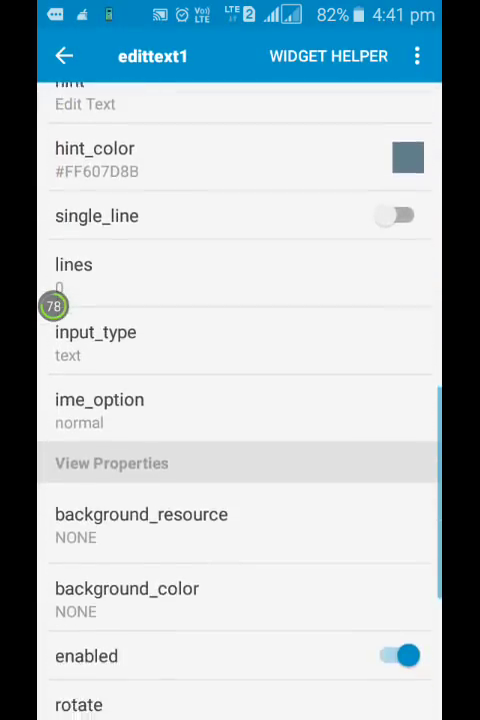
scroll(up, 3)
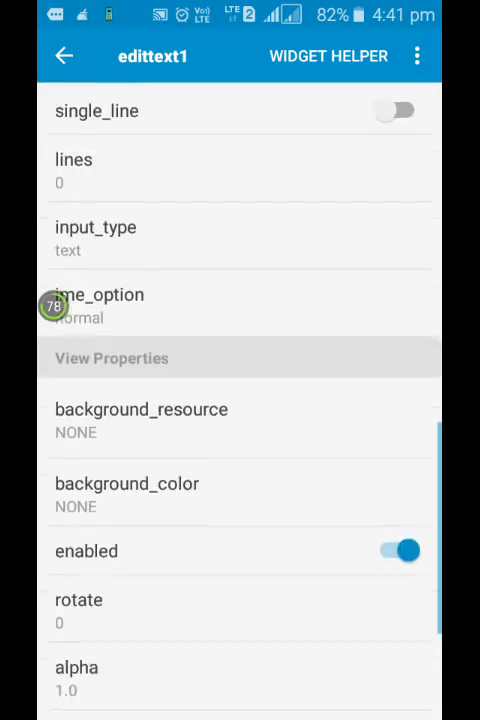
scroll(up, 3)
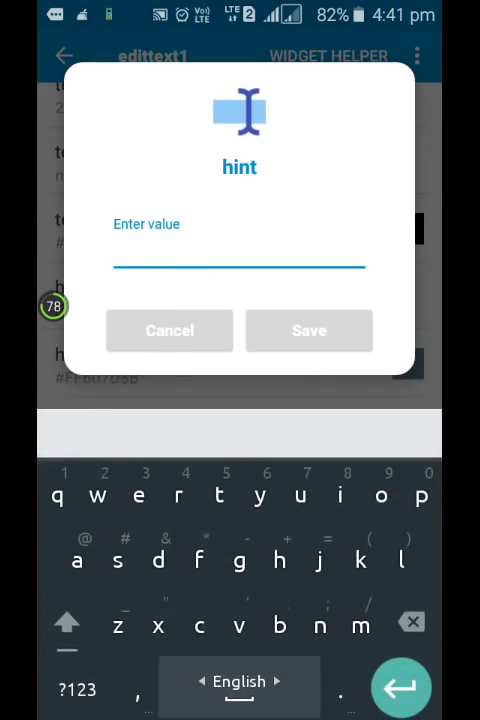
click(169, 330)
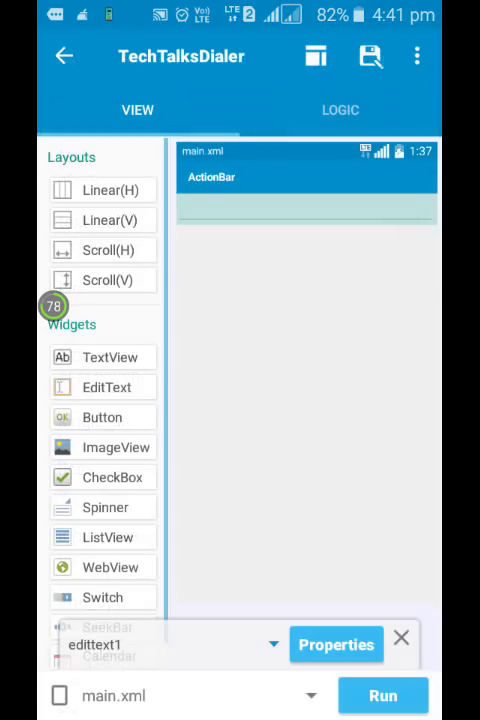
click(401, 638)
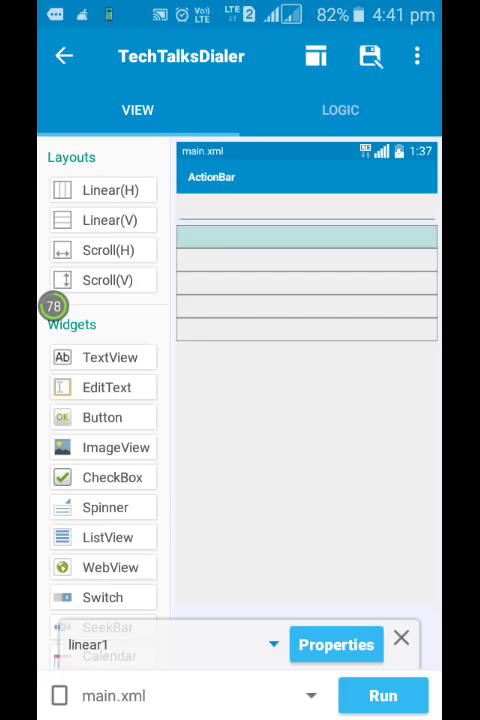
Step: Set linear1's gravity to center_horizontal and center_vertical, then select the next row
click(336, 644)
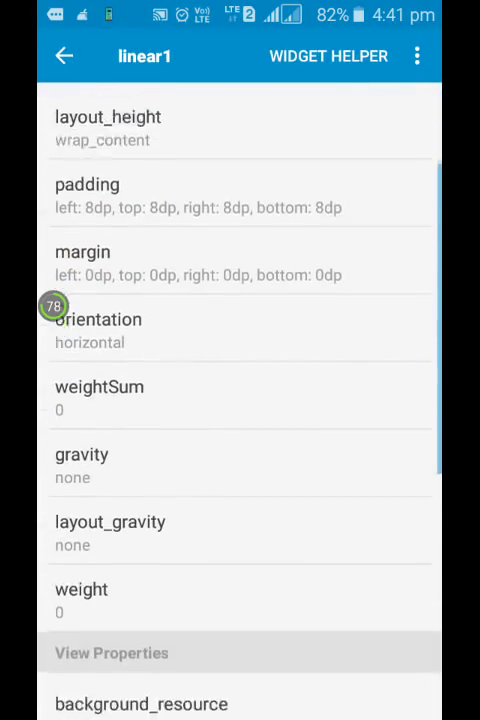
click(81, 454)
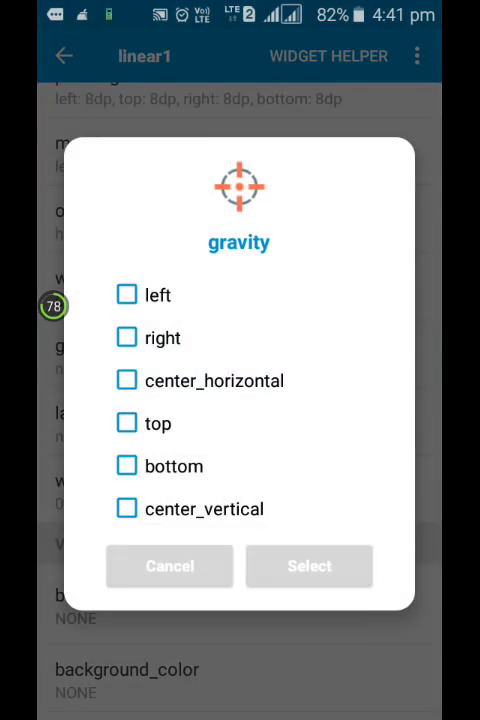
click(309, 566)
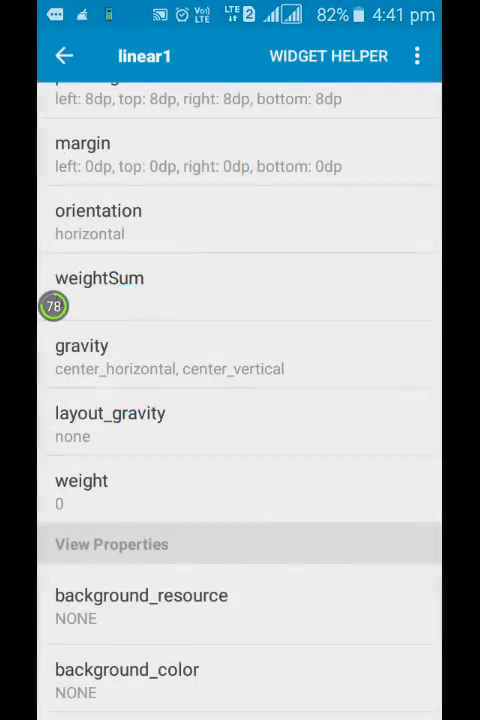
click(64, 55)
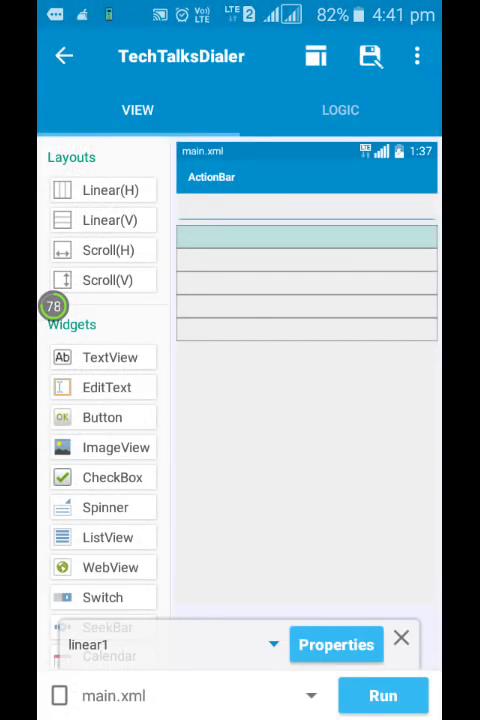
click(307, 283)
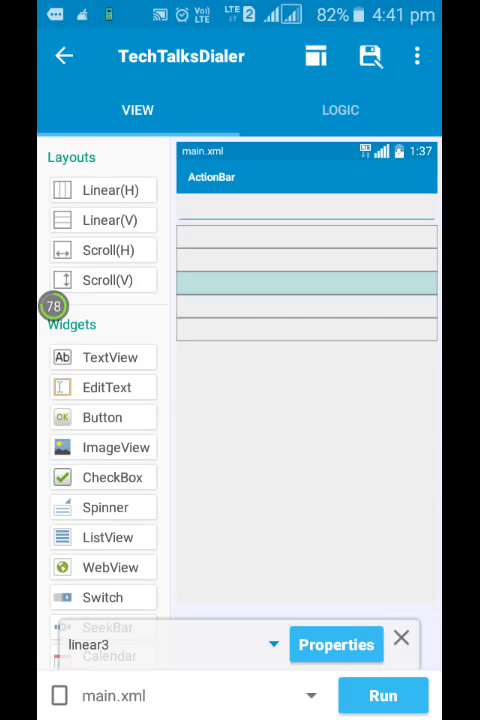
click(306, 257)
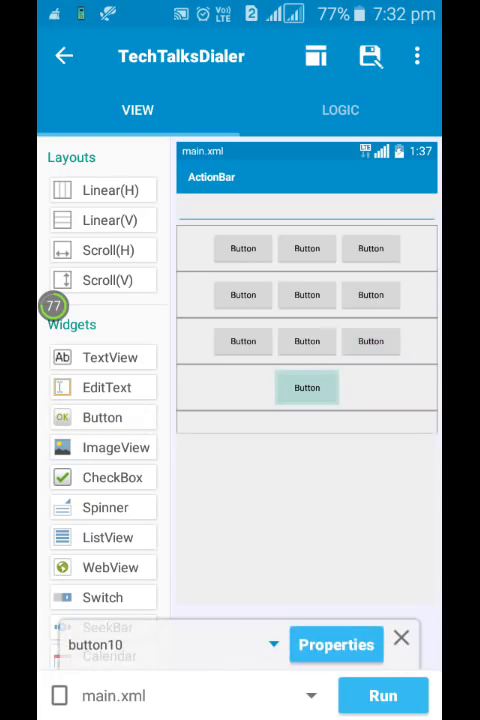
Step: Clear the widget selection to view the filled keypad button layout
click(401, 638)
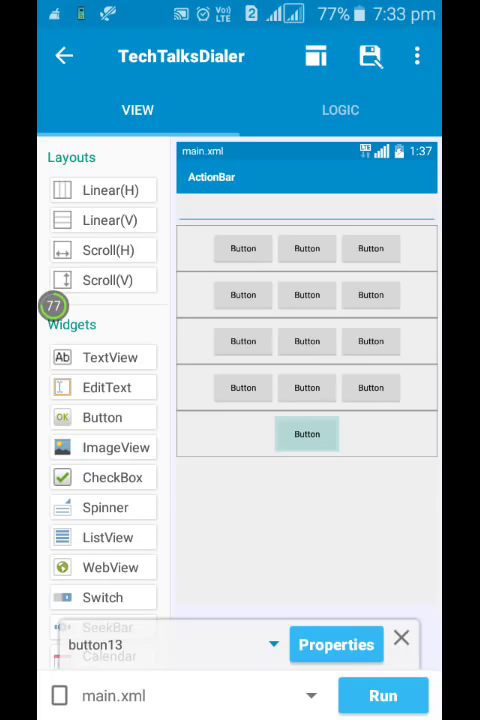
Step: Label the bottom button Call and set its text size to 18sp
click(336, 644)
text(Cal)
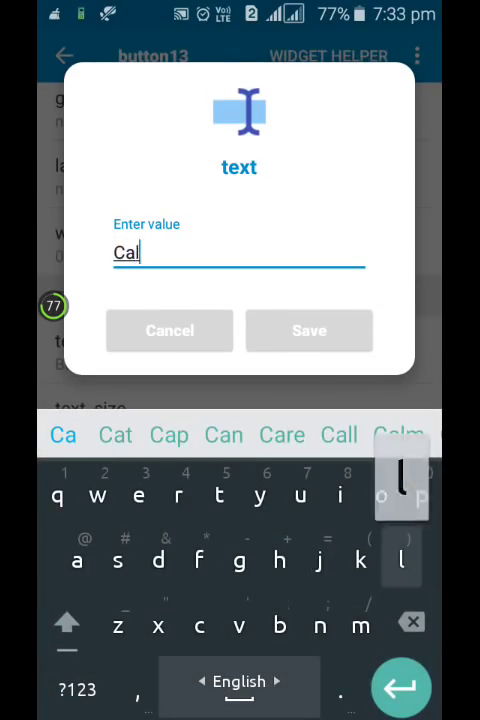
click(308, 330)
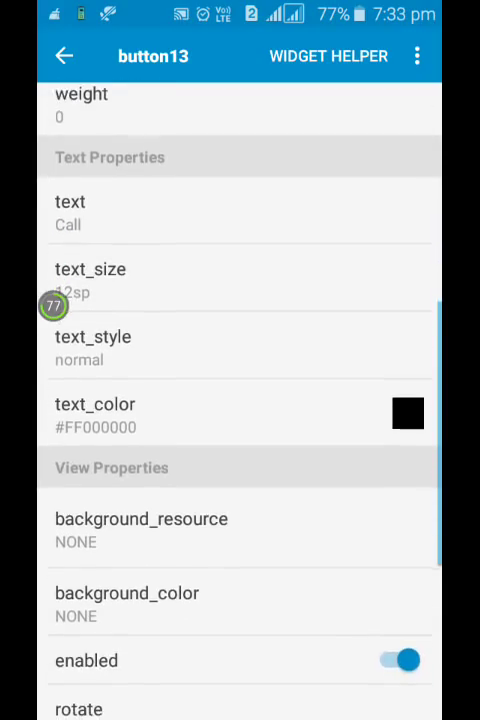
click(90, 278)
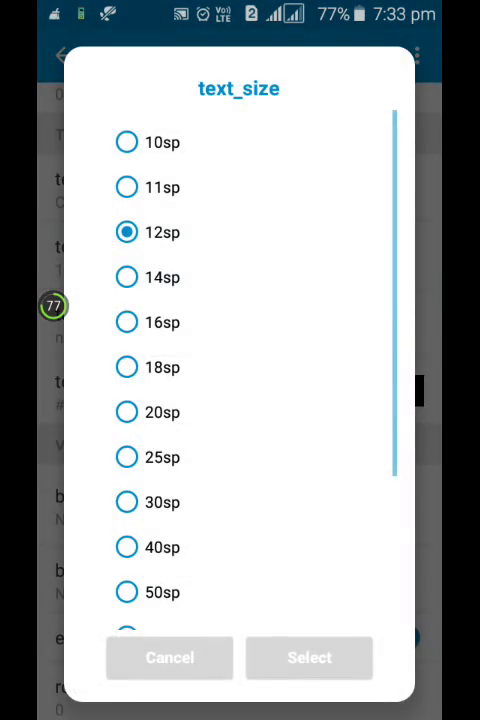
click(127, 367)
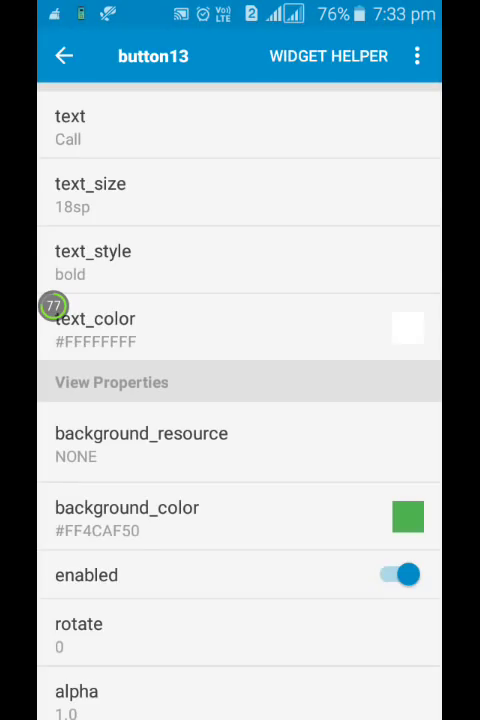
Step: Reselect the Call button and enlarge its label text size
click(63, 55)
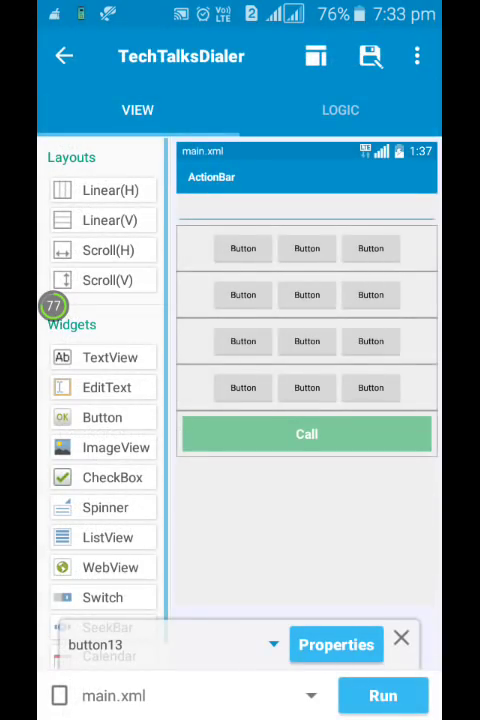
click(401, 638)
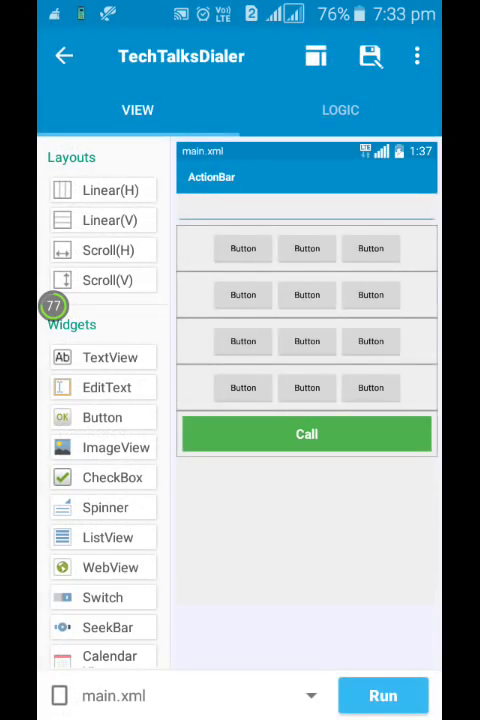
click(306, 434)
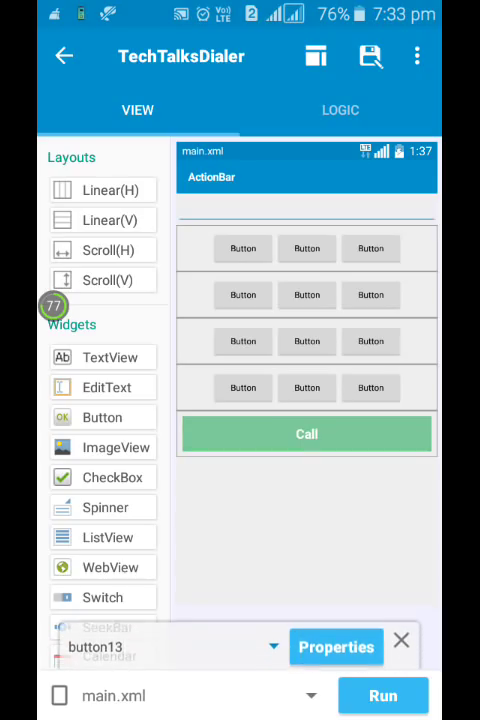
click(336, 647)
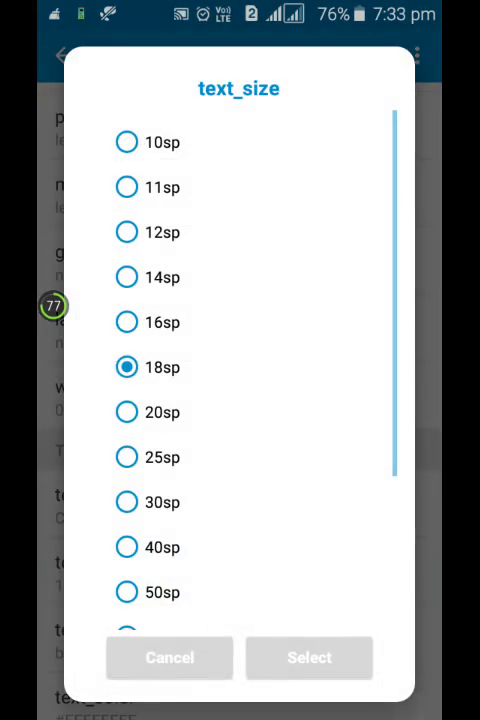
click(169, 657)
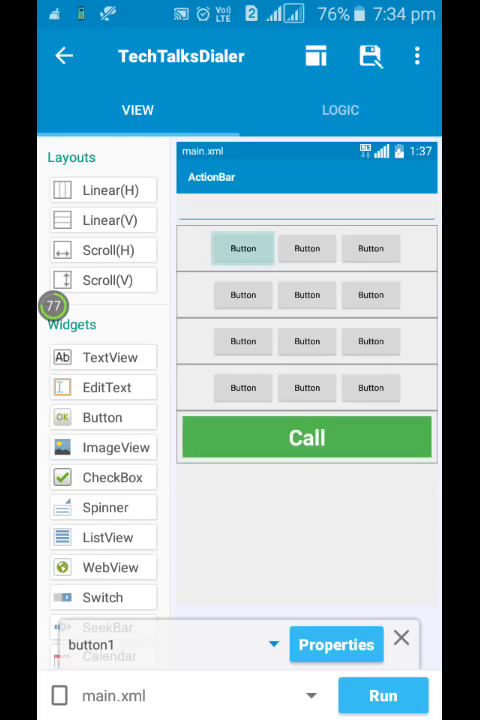
Step: Give button1 a new text size, bold style and pale yellow #FFFFF59D text
click(336, 644)
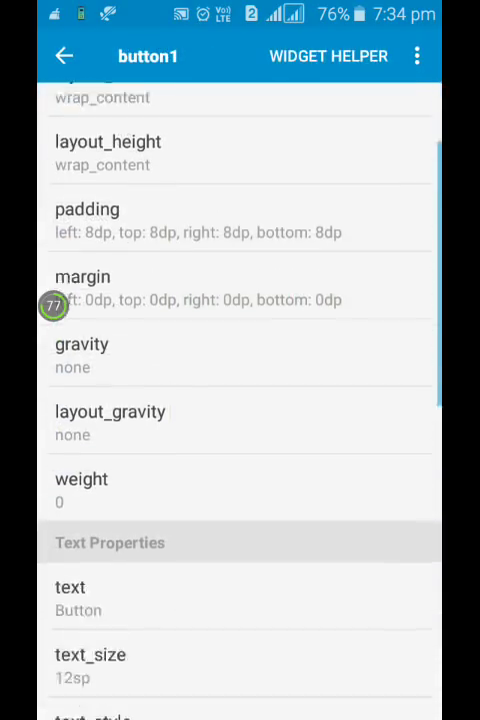
click(90, 665)
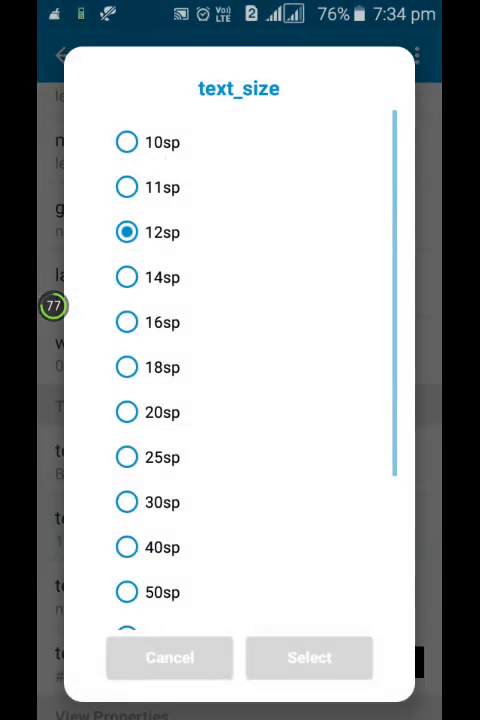
click(127, 322)
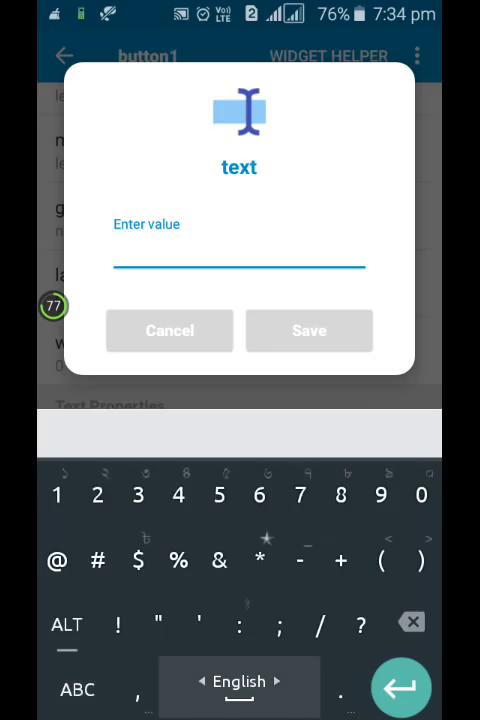
click(309, 330)
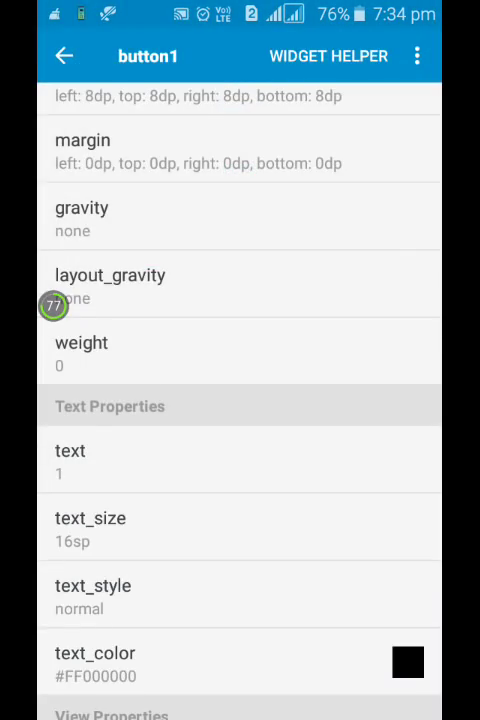
scroll(down, 3)
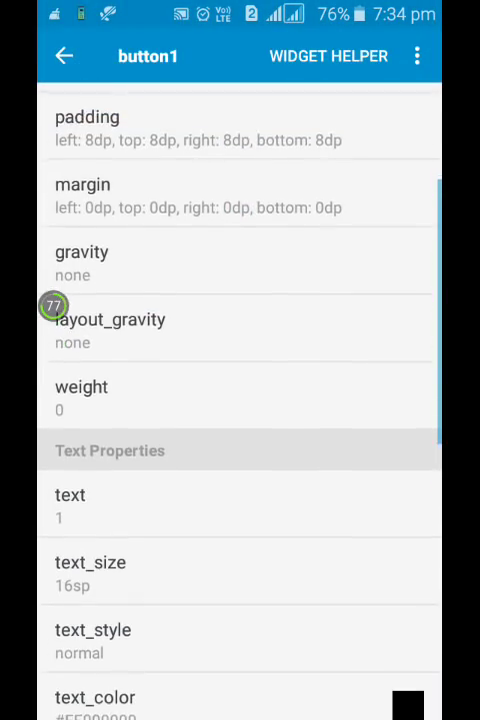
scroll(down, 3)
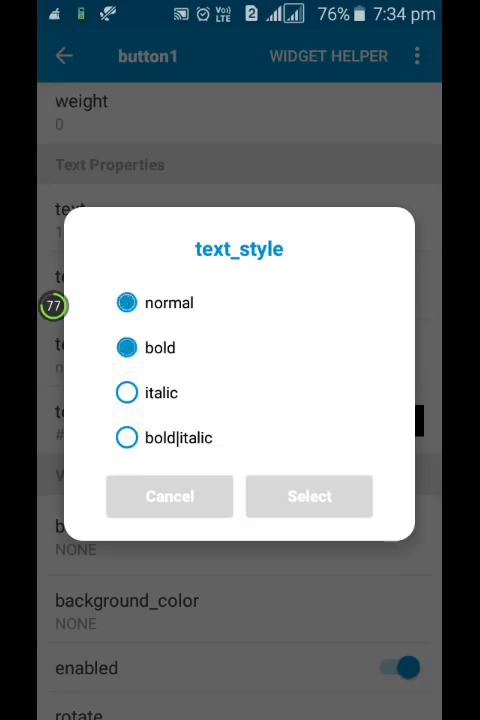
click(308, 496)
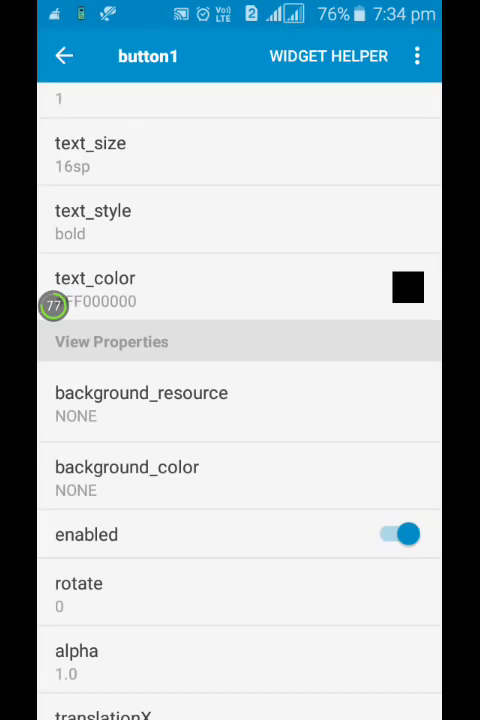
click(407, 287)
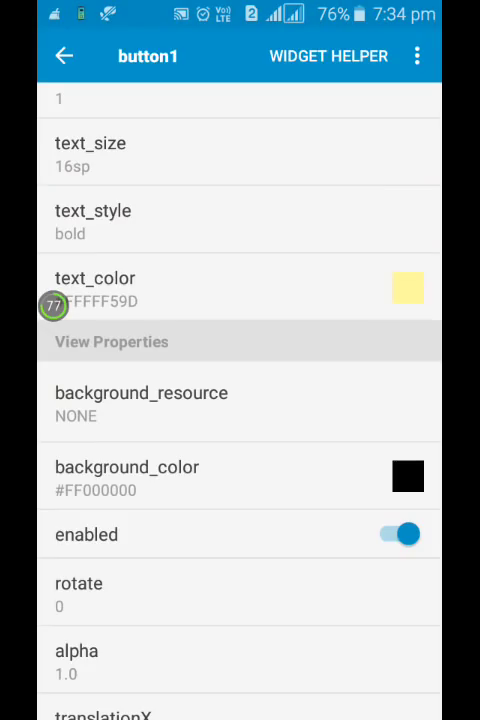
click(63, 56)
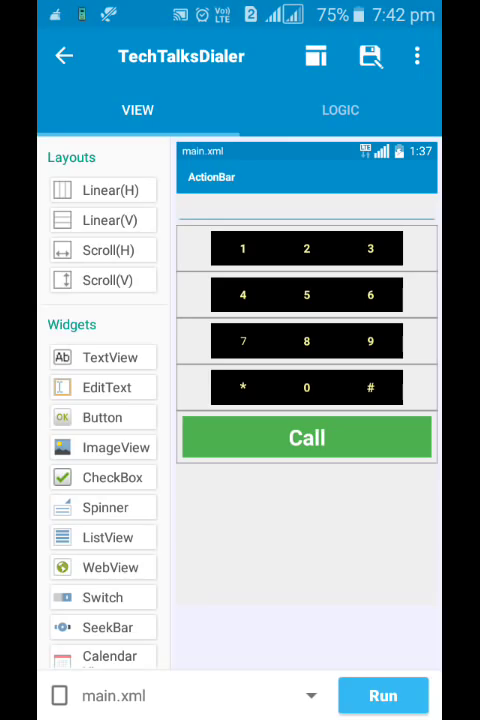
Step: Review the star and hash button properties, then open button1's onClick event
click(242, 387)
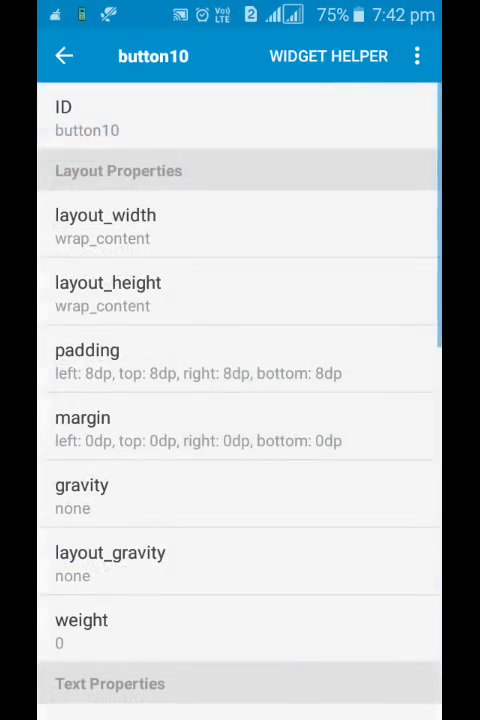
scroll(down, 3)
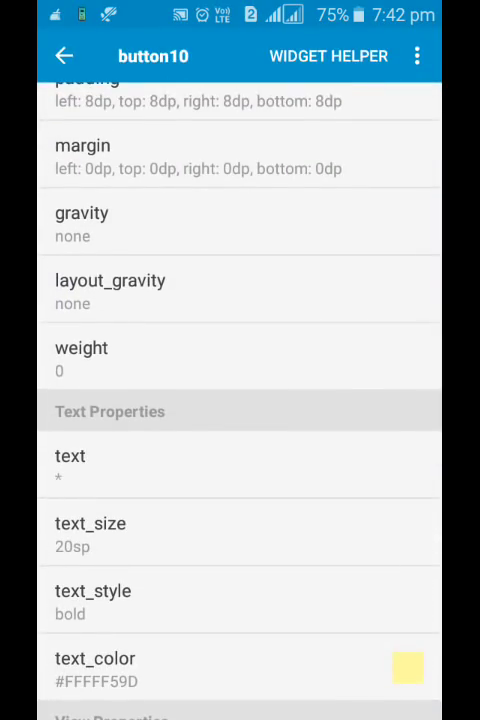
click(64, 56)
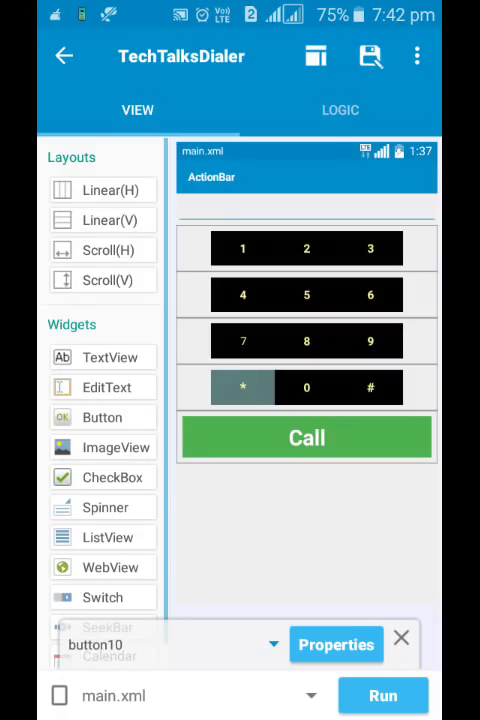
click(336, 644)
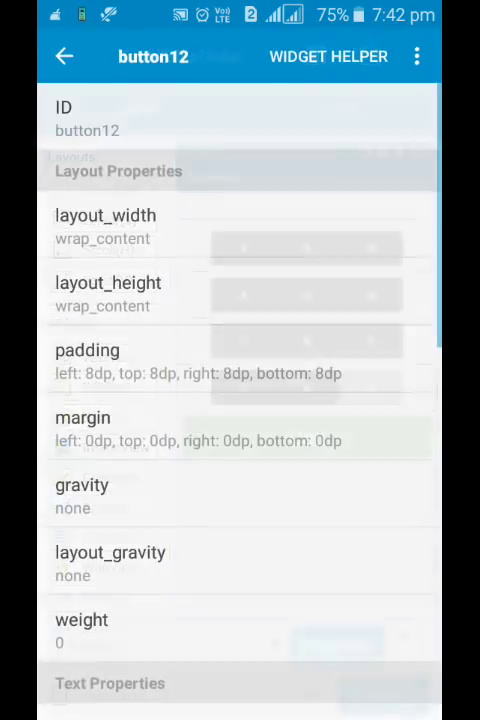
scroll(down, 3)
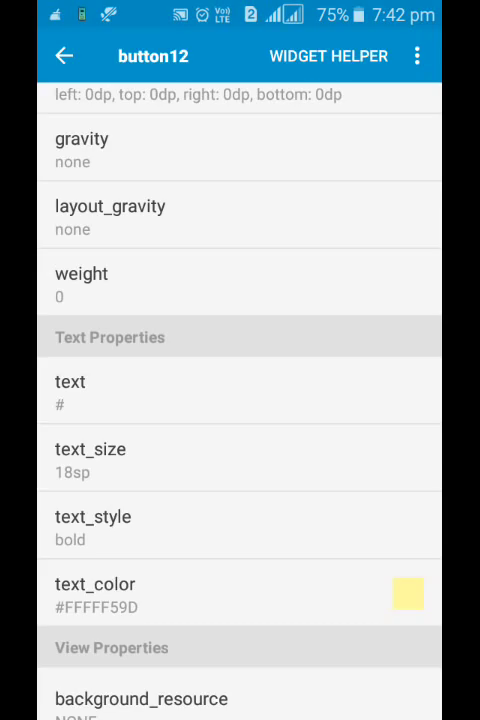
click(64, 55)
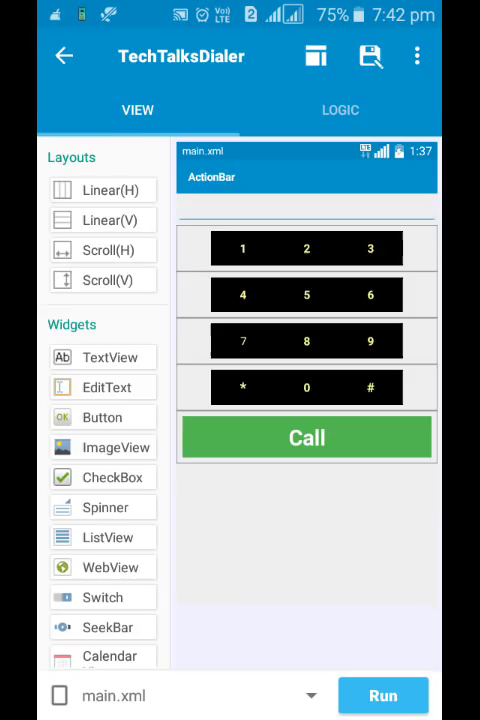
click(340, 110)
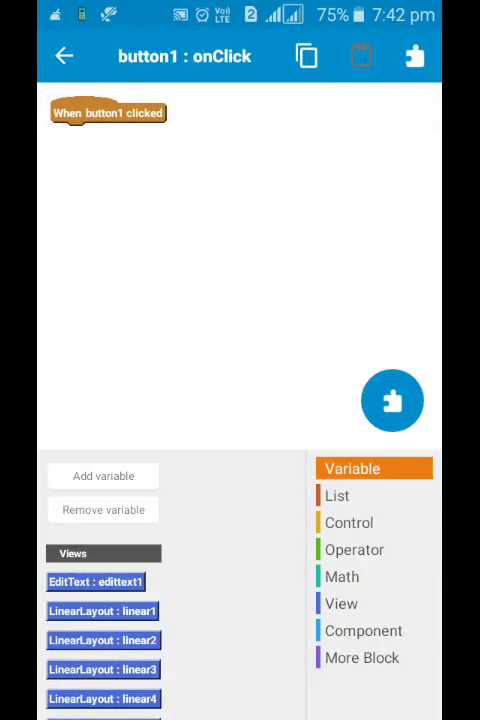
Step: Attach a setText block from the View palette under button1's click event
click(341, 603)
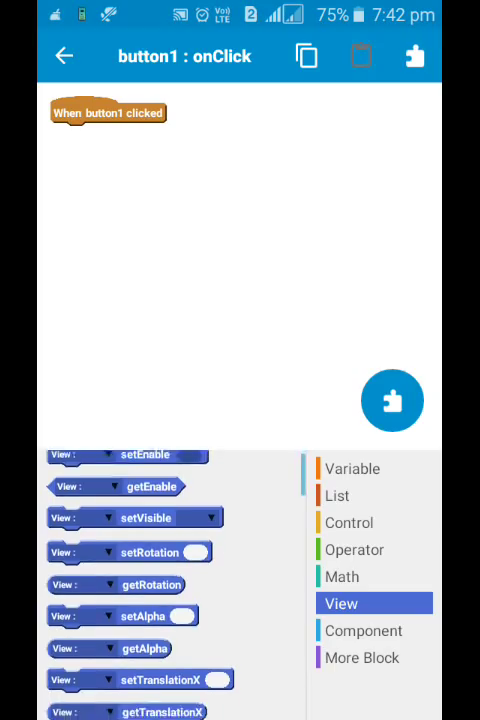
scroll(down, 3)
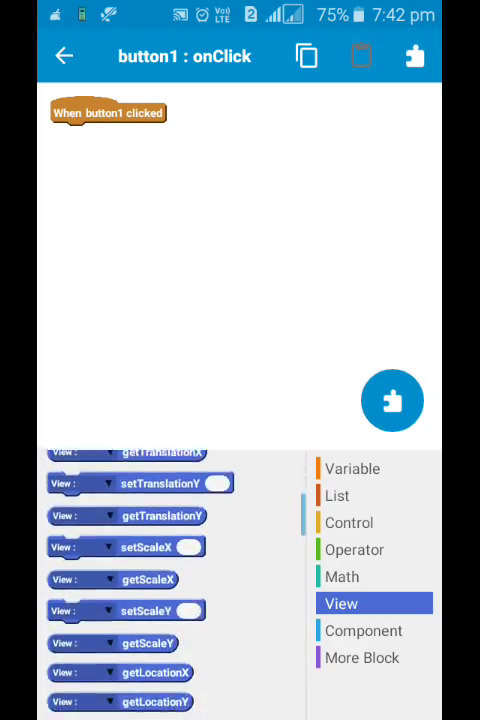
scroll(down, 3)
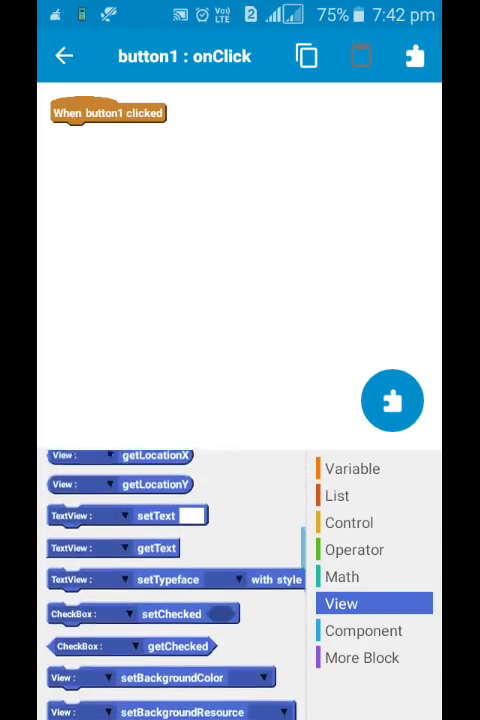
scroll(up, 3)
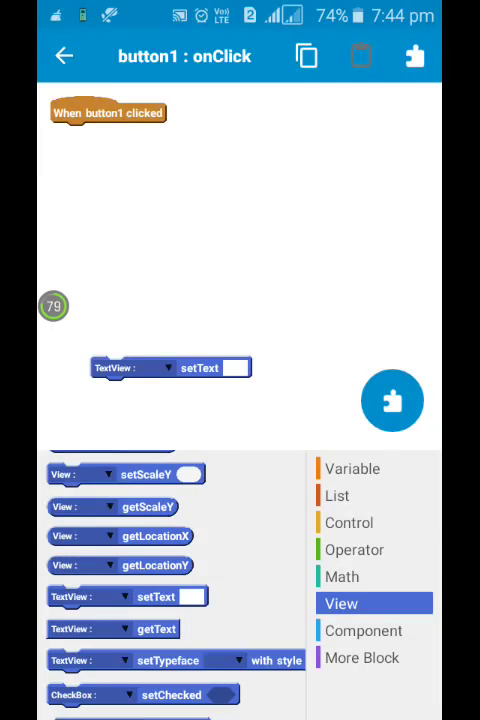
drag(170, 367, 167, 289)
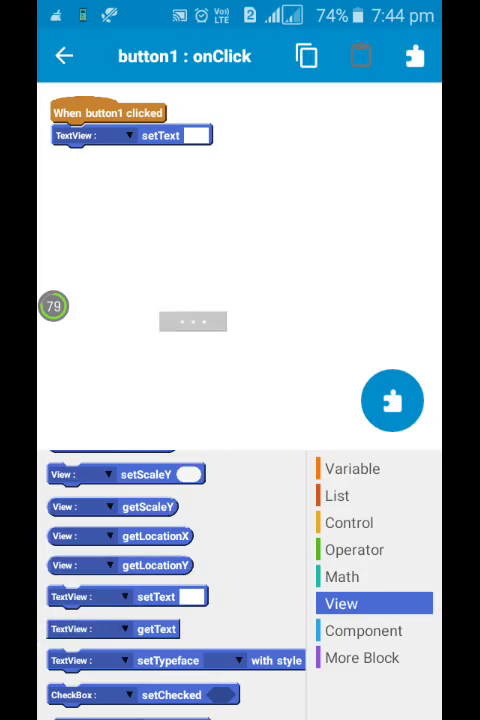
Step: Drop an Operator join block into the setText value slot
click(355, 549)
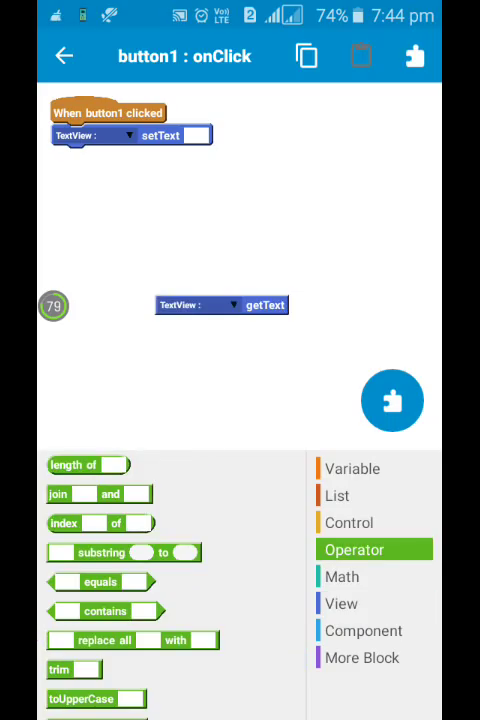
scroll(down, 3)
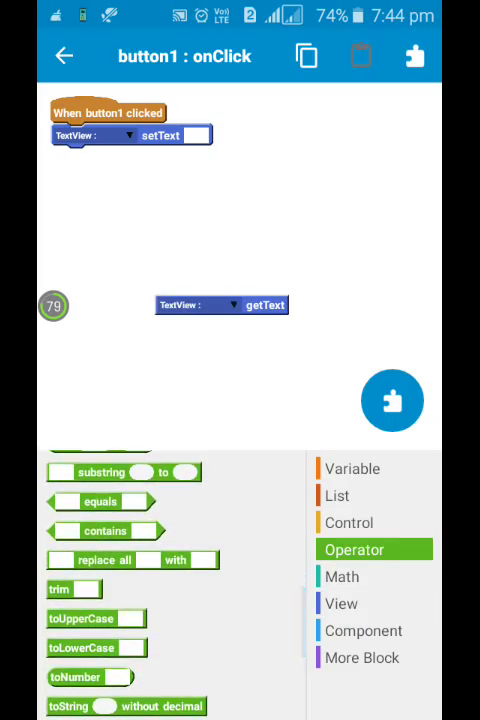
scroll(up, 3)
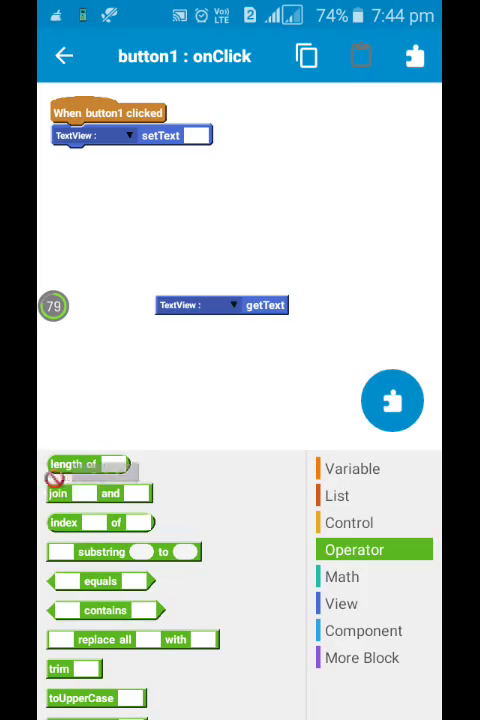
drag(98, 492, 222, 183)
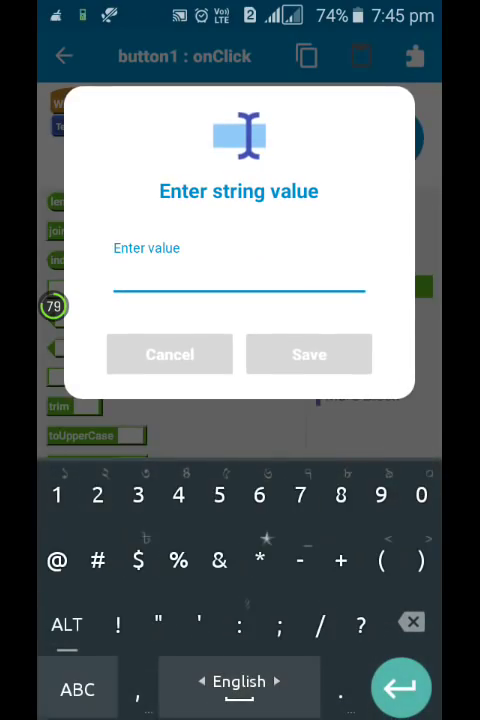
Step: Start entering 1 as the join block's appended value
click(169, 354)
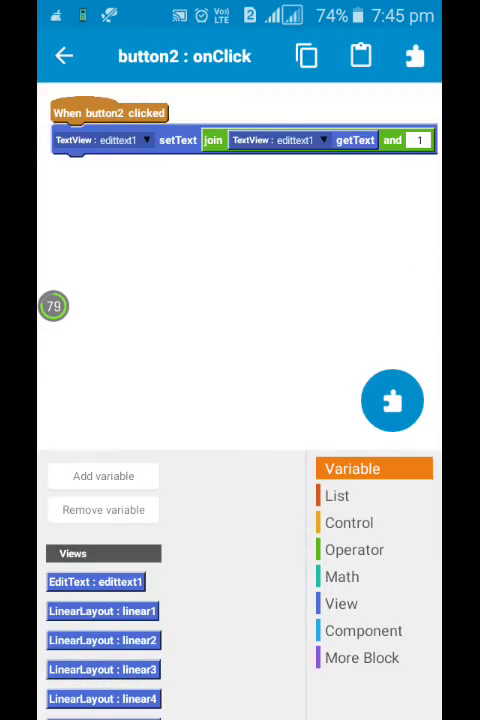
Step: Change button2's appended join value to 2 and leave its click event
click(427, 139)
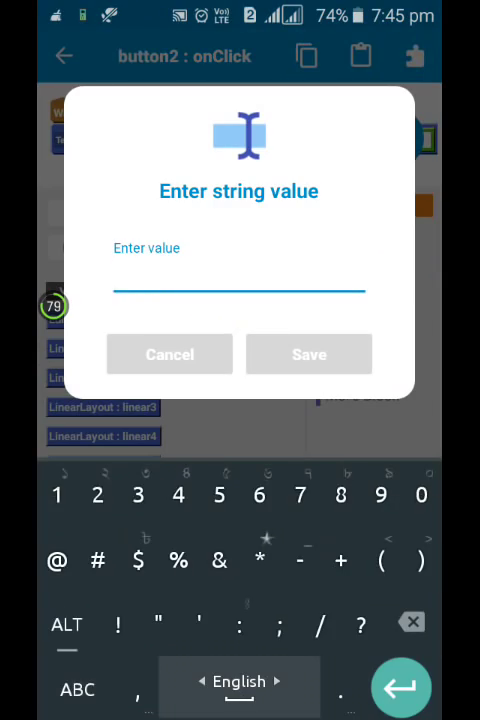
click(308, 354)
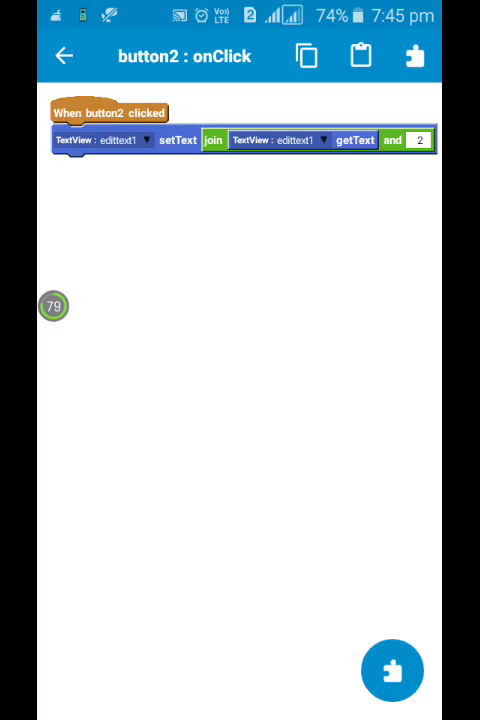
click(64, 55)
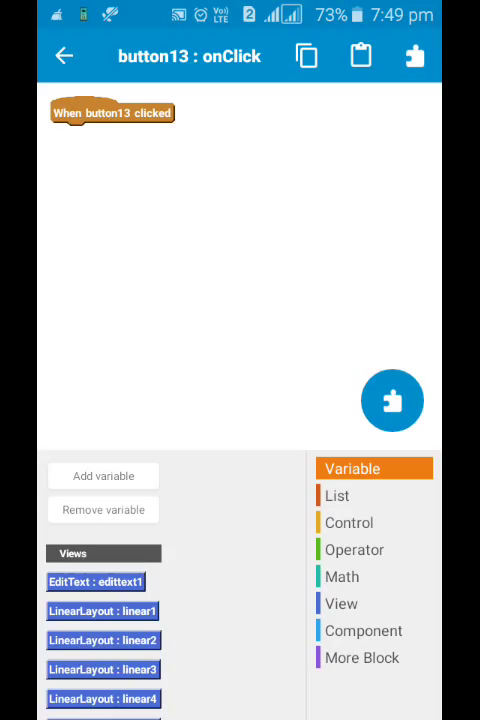
Step: Show button13's Component palette and start adding a new component
click(373, 630)
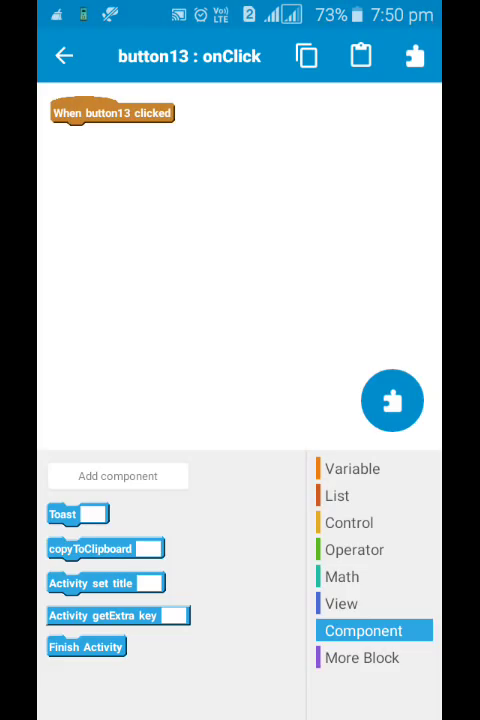
click(117, 475)
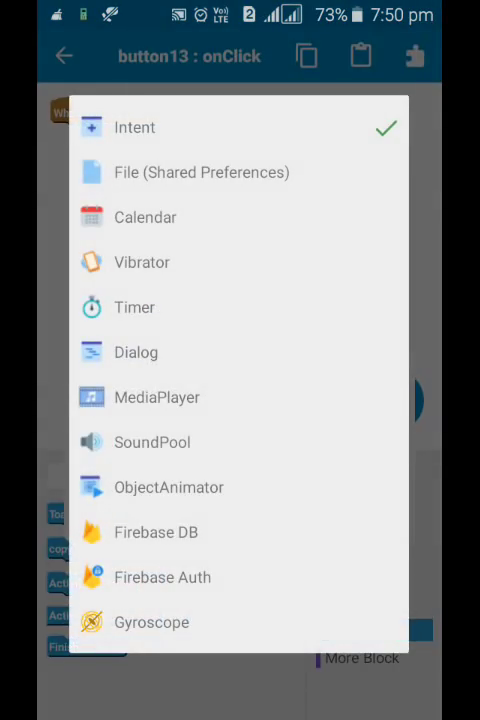
Step: Add an Intent component named setaction
click(202, 172)
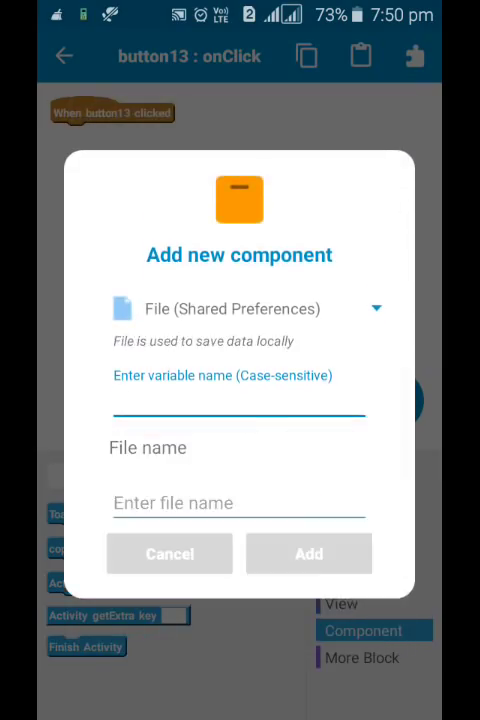
click(377, 308)
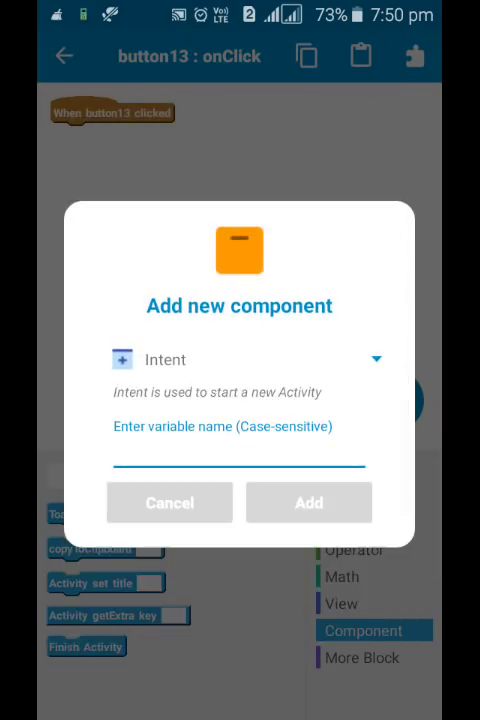
text(set)
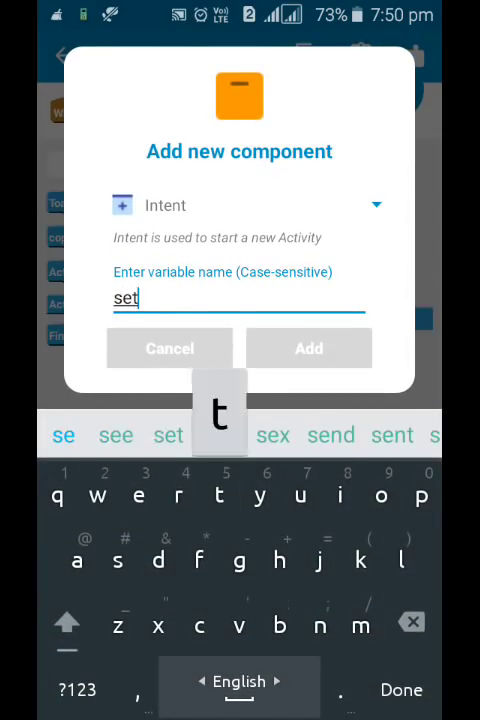
text(act)
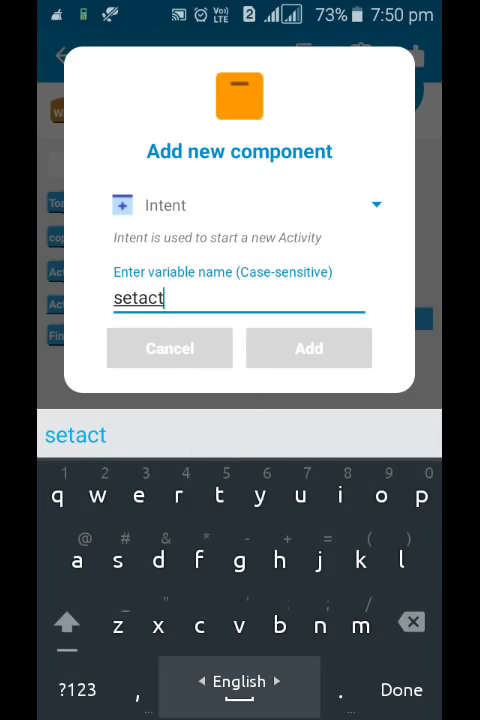
click(308, 348)
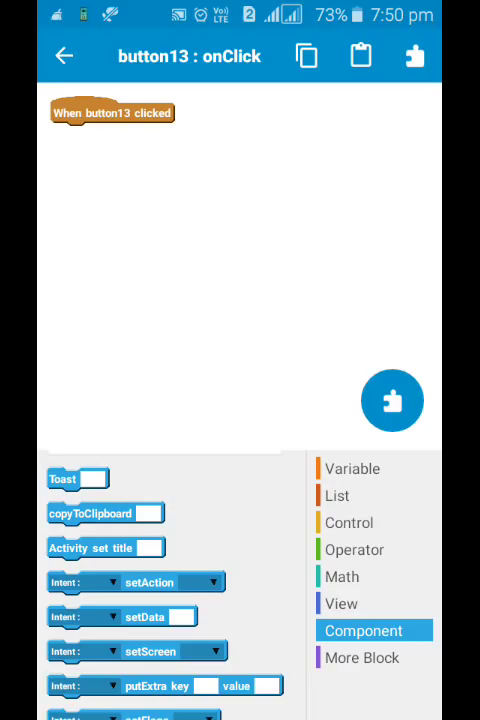
scroll(down, 3)
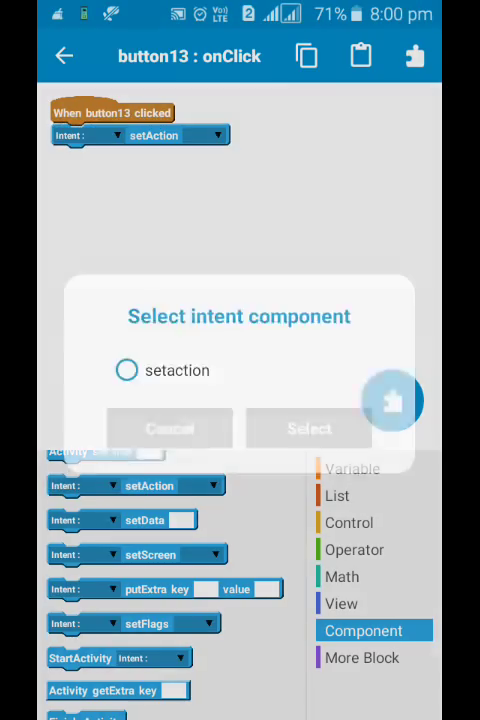
Step: Set the setAction block to the setaction intent with ACTION_CALL
click(308, 428)
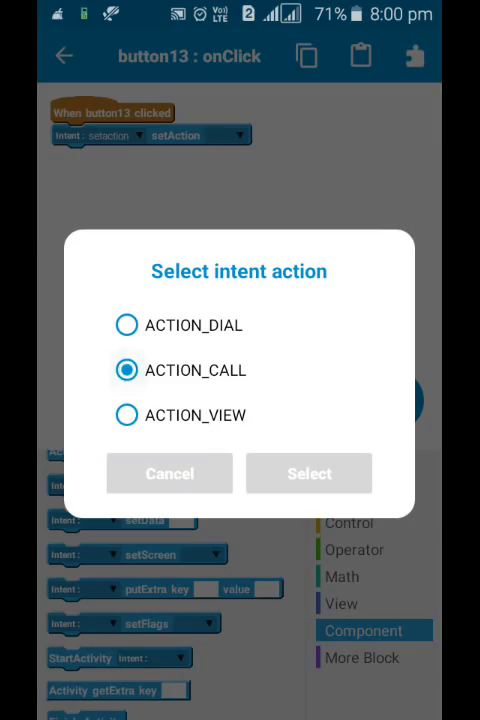
click(309, 473)
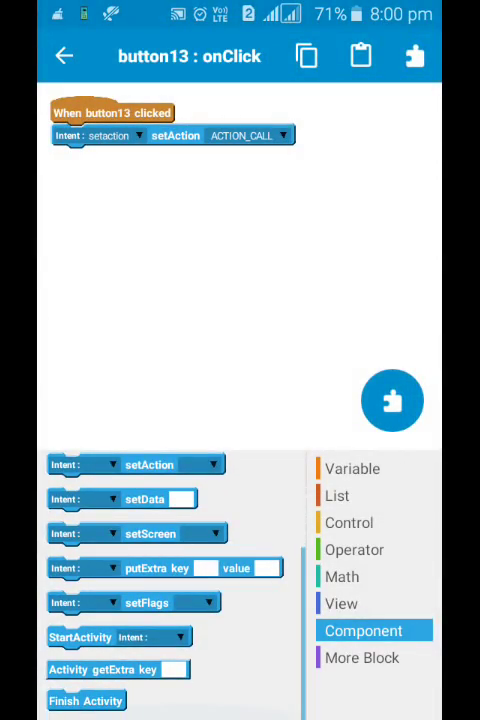
scroll(up, 3)
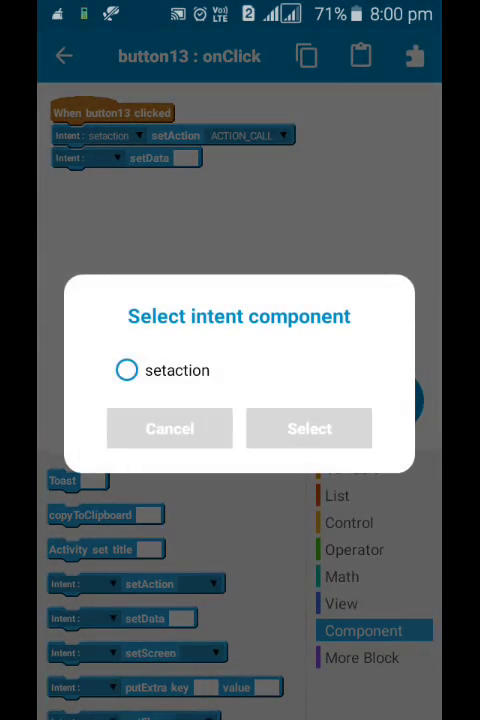
Step: Point the setData block at the setaction intent
click(127, 370)
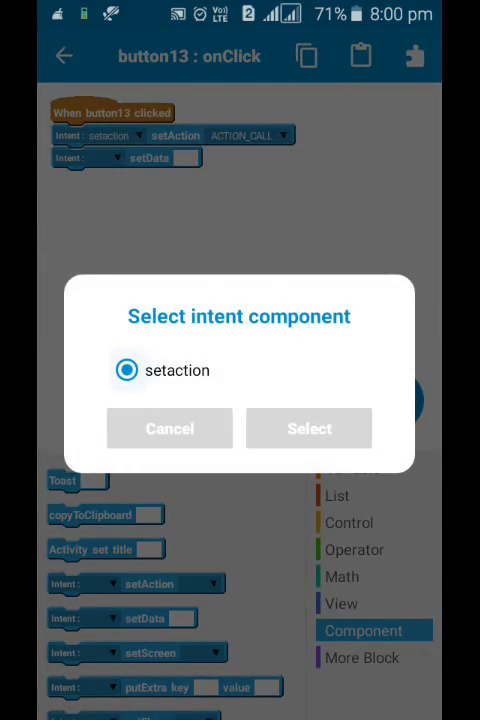
click(309, 428)
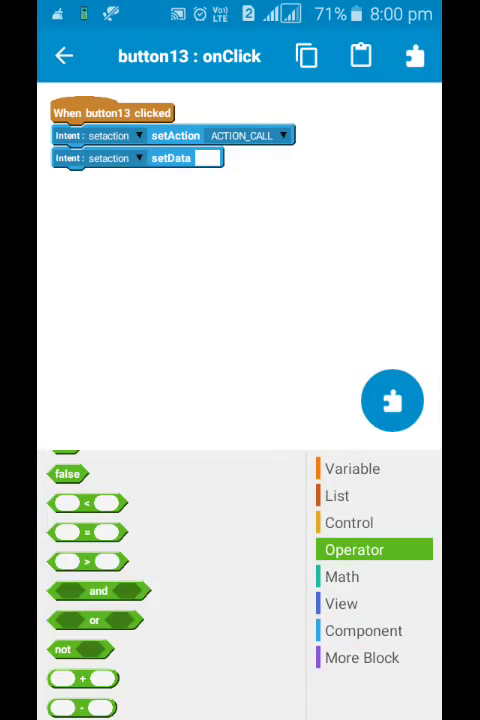
scroll(down, 3)
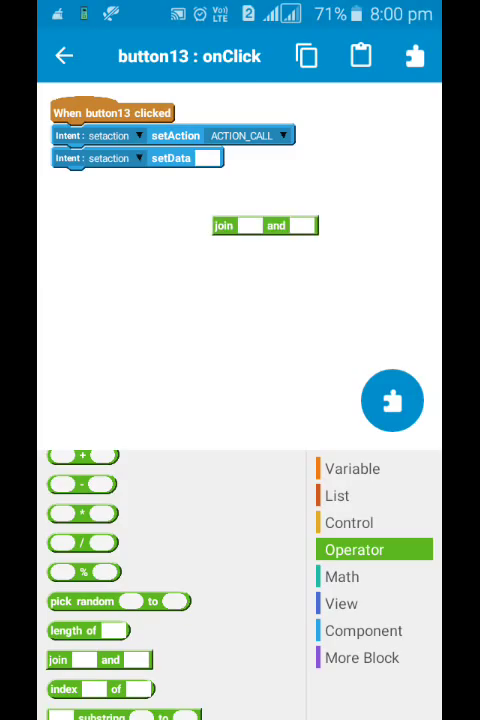
Step: Put edittext1's getText in the join's second slot and start editing its first
click(340, 603)
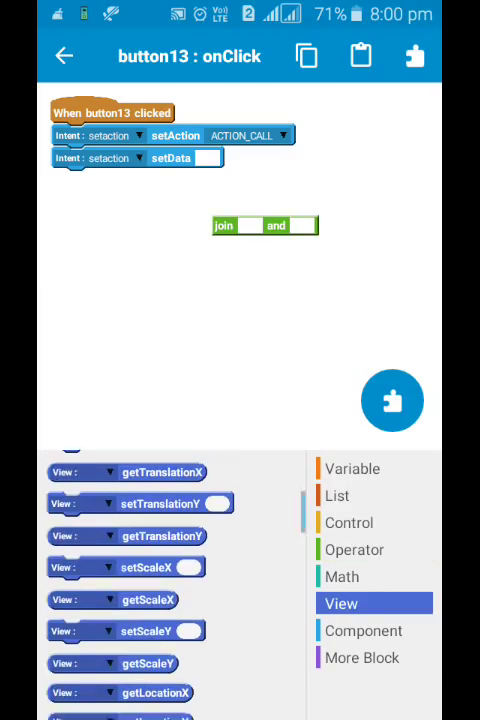
scroll(down, 3)
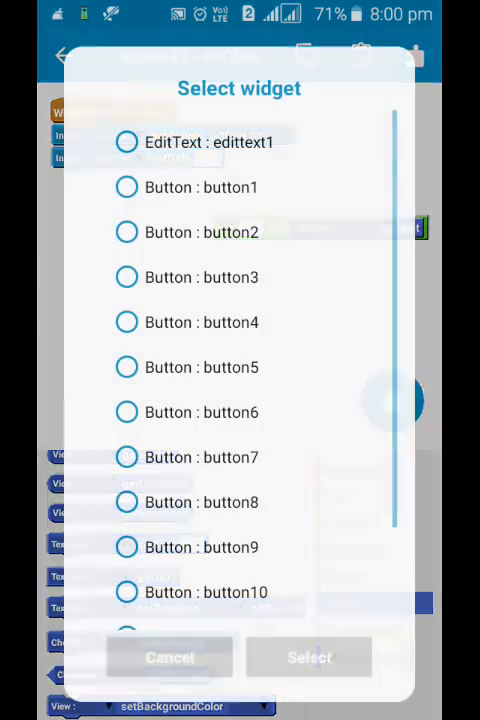
click(127, 142)
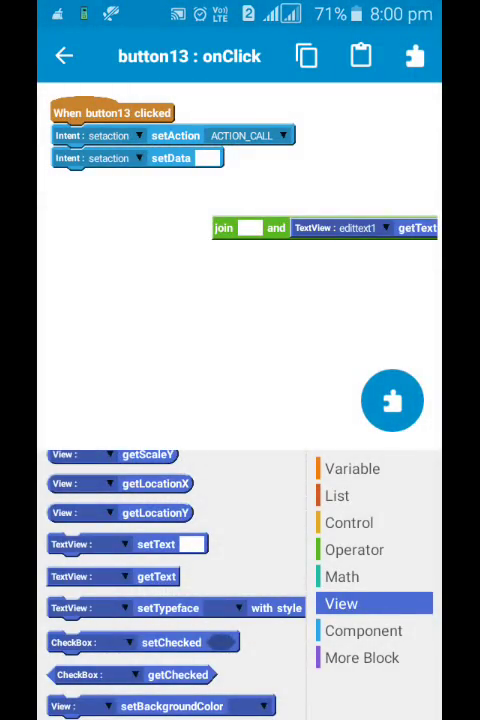
click(199, 158)
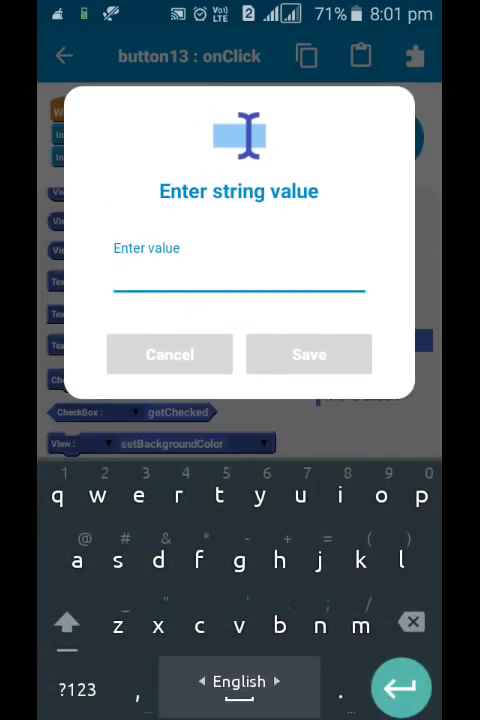
Step: Enter 'tel:' in the join, add StartActivity with setaction, and exit button13's logic
text(tel:)
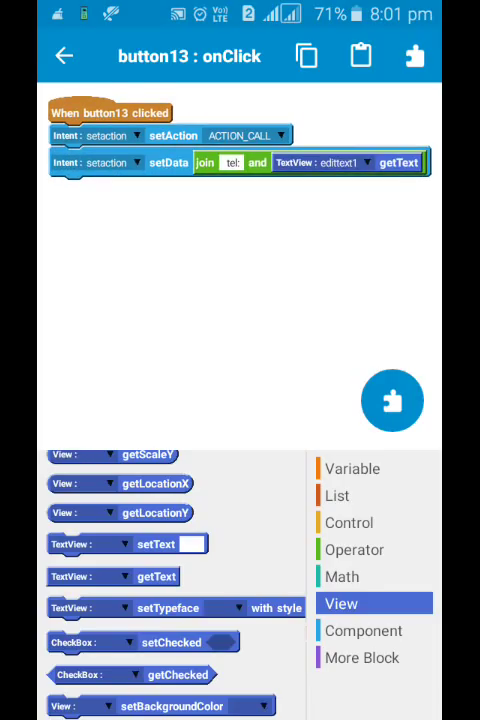
click(364, 630)
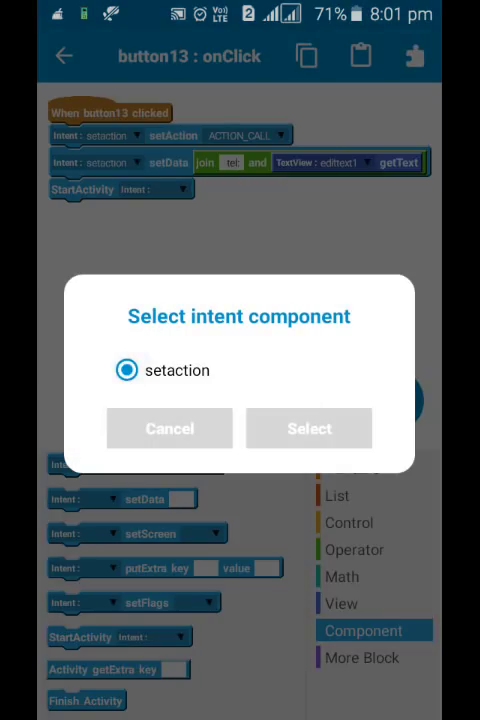
click(309, 428)
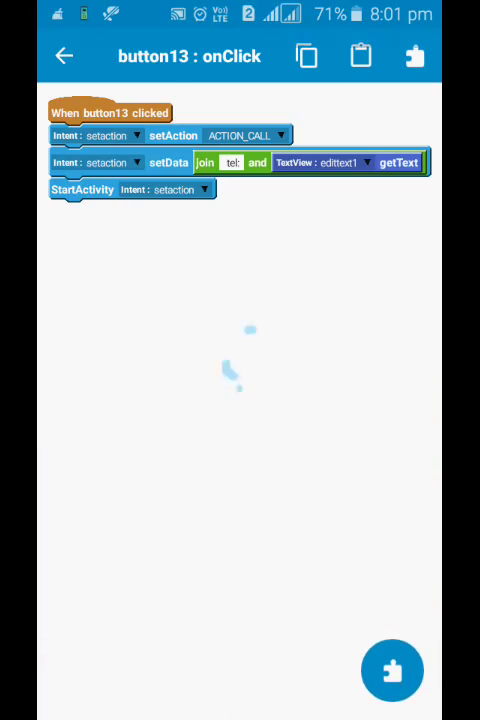
click(64, 55)
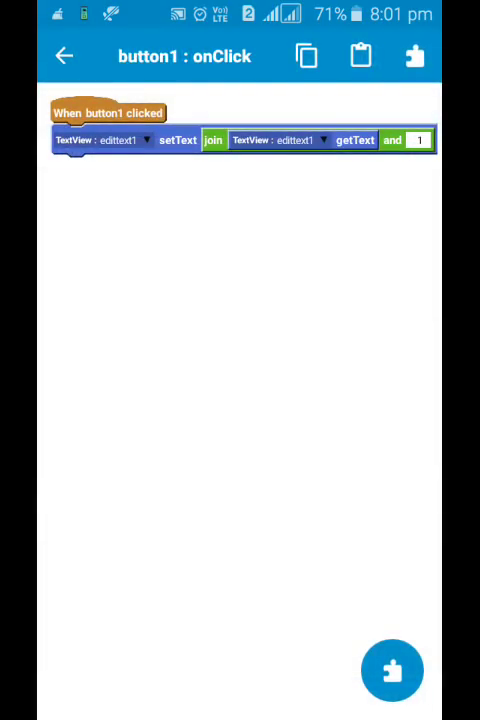
Step: Leave button1's logic, then build, run and install the Tech Talks Dialer app
click(64, 56)
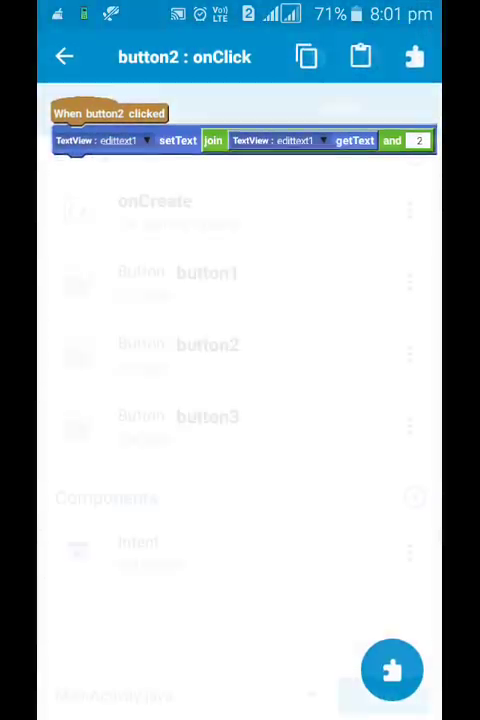
click(63, 56)
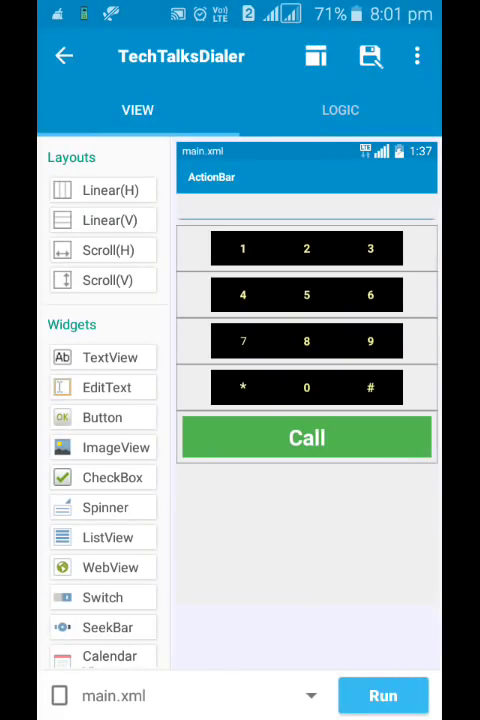
click(383, 695)
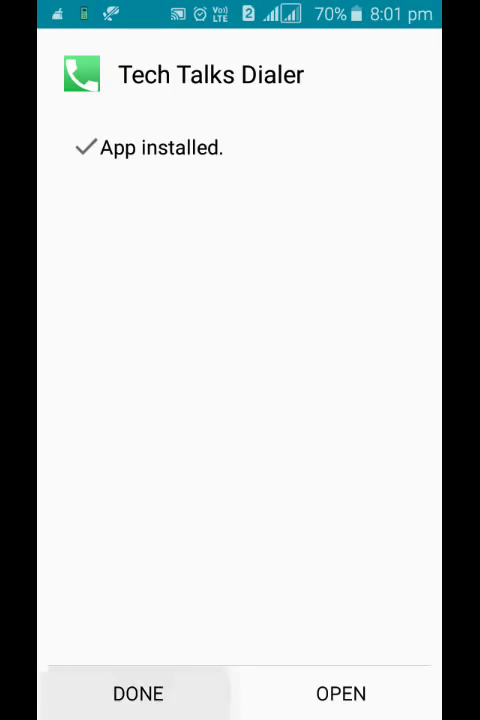
click(341, 693)
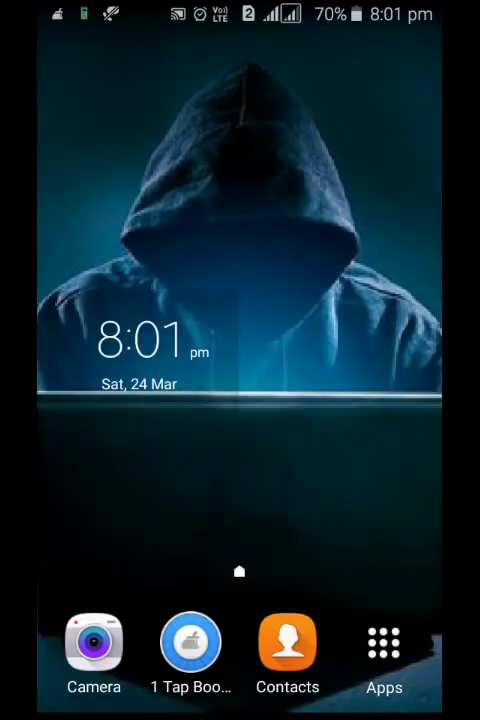
Step: Launch Tech Talks Dialer from the Apps drawer
click(384, 645)
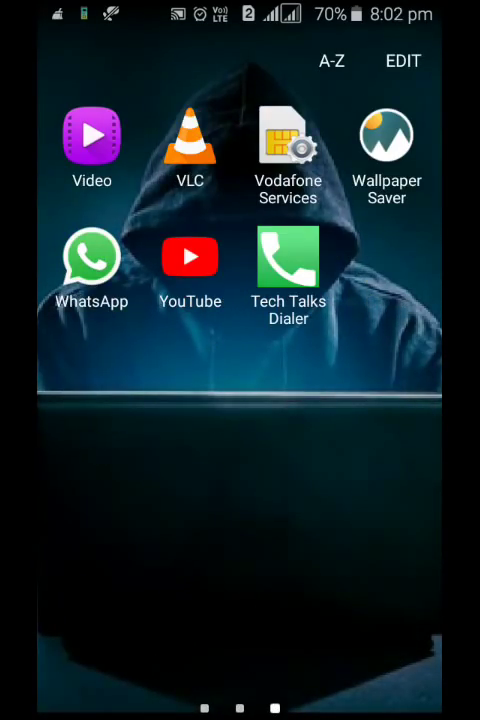
click(288, 258)
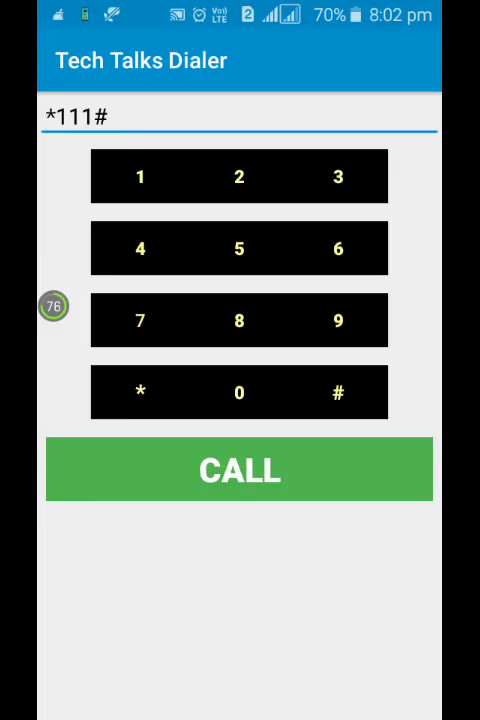
Step: Place a test call to *111 from Tech Talks Dialer, show the keypad, then hang up
click(240, 470)
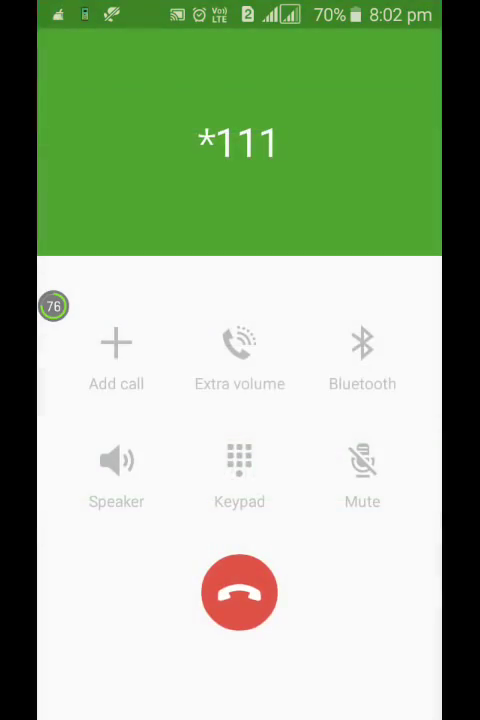
click(239, 475)
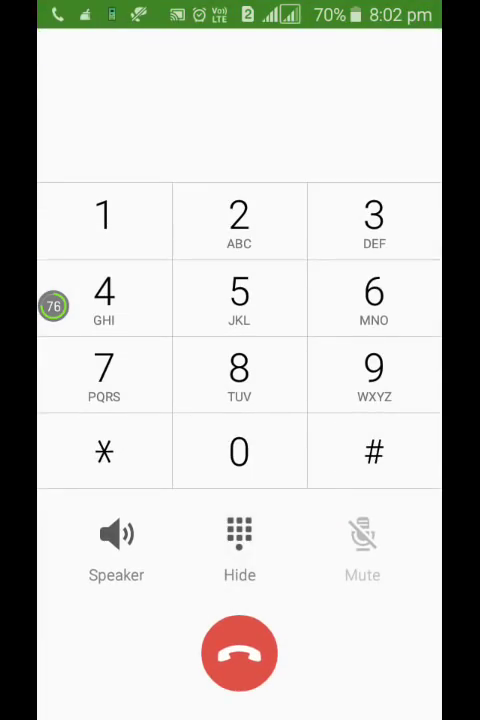
click(239, 652)
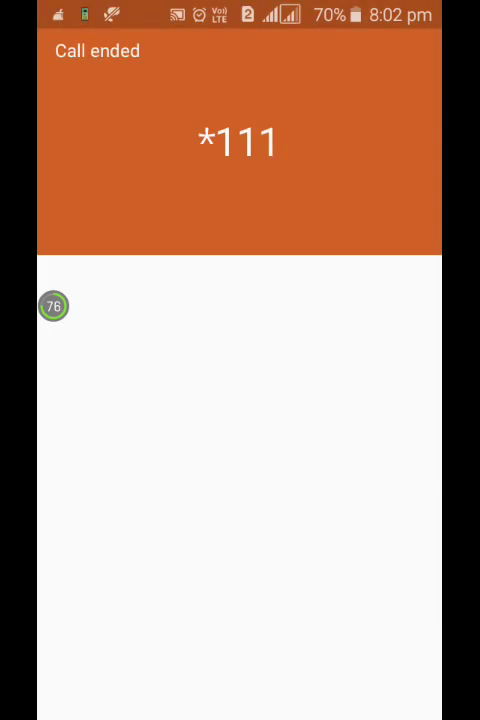